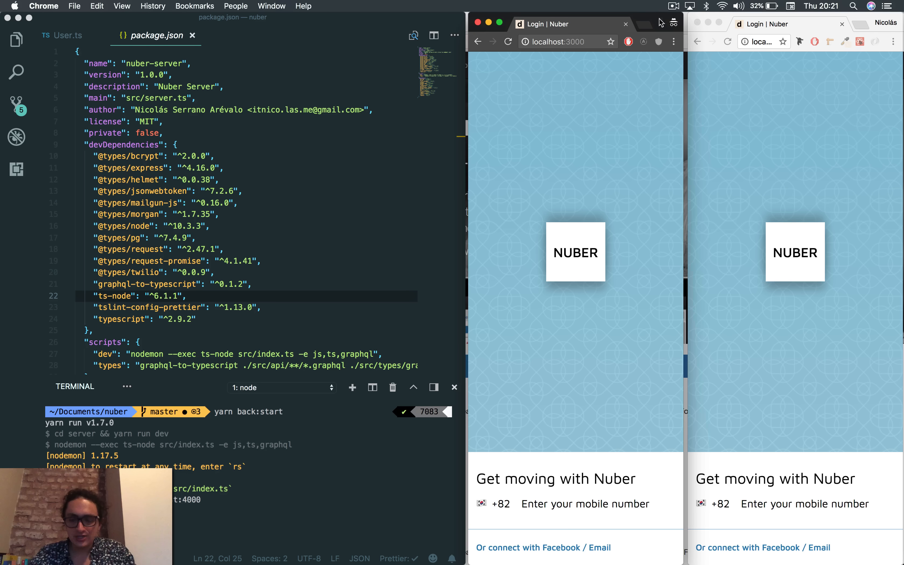
pyautogui.moveTo(837, 123)
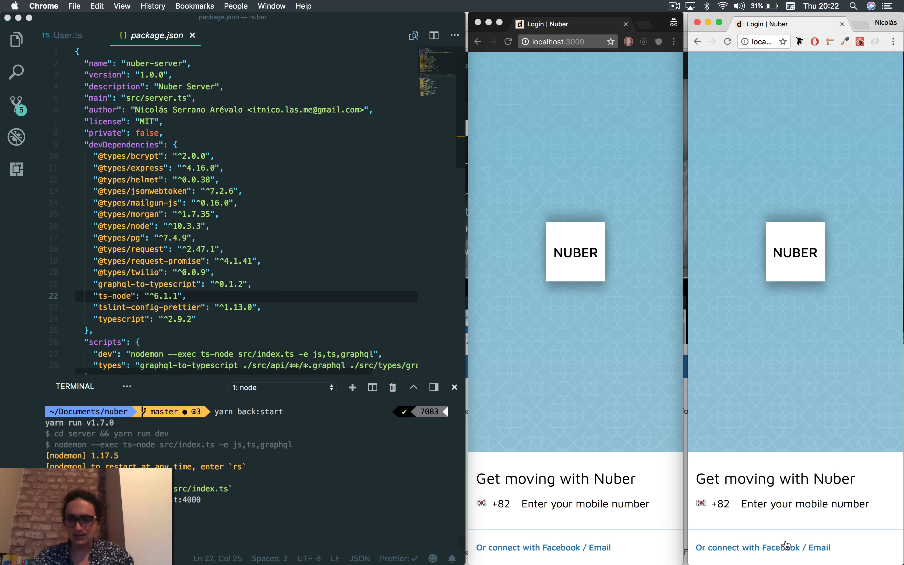
# Log in with Facebook in the right window, then bring the left window forward
pyautogui.click(762, 548)
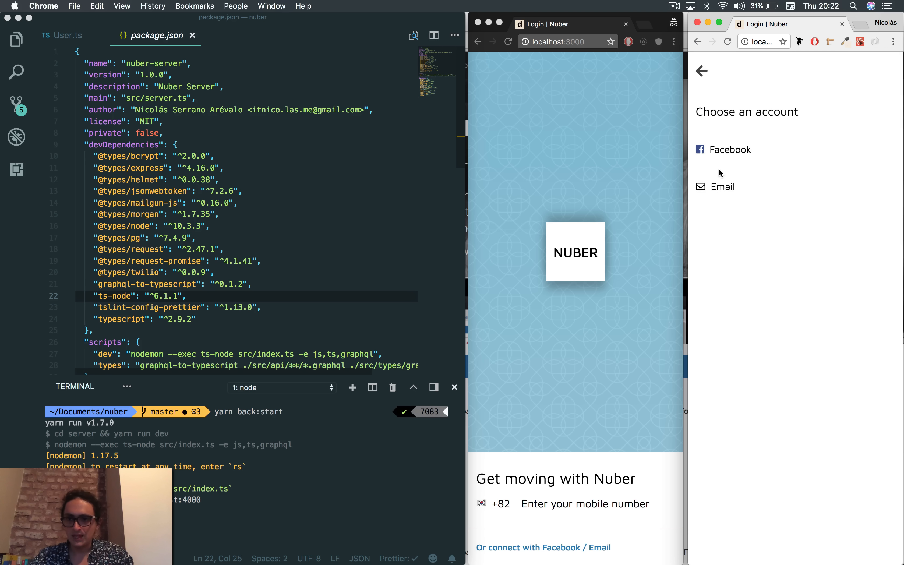
pyautogui.click(730, 149)
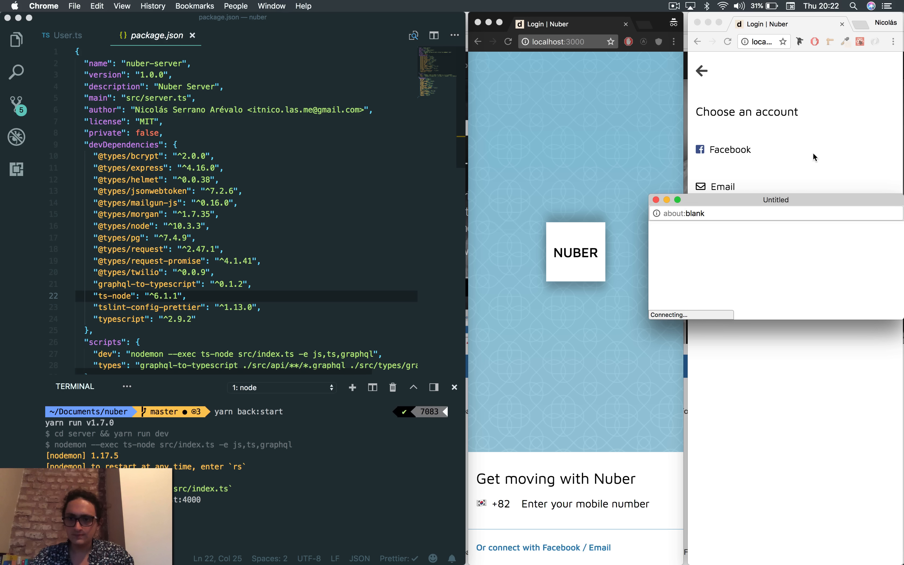
pyautogui.moveTo(794, 158)
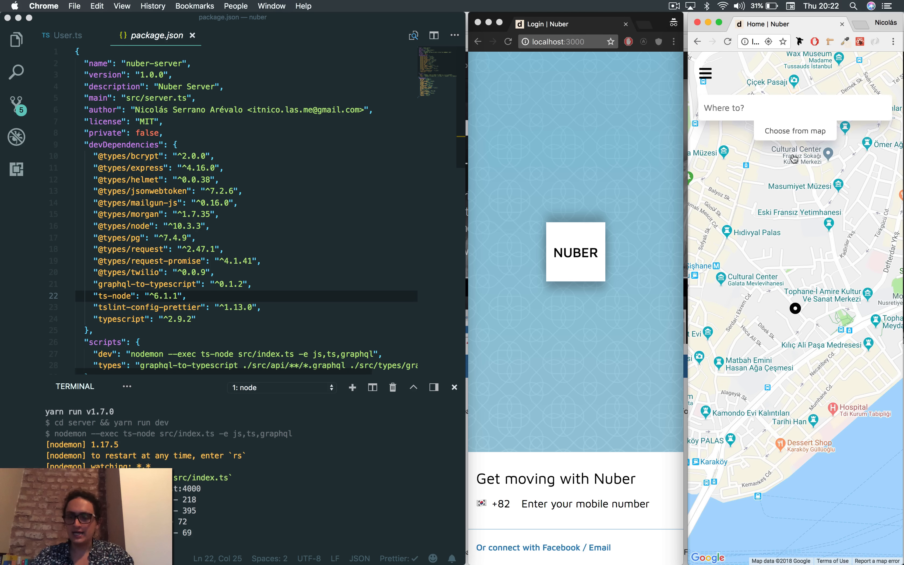
pyautogui.click(704, 73)
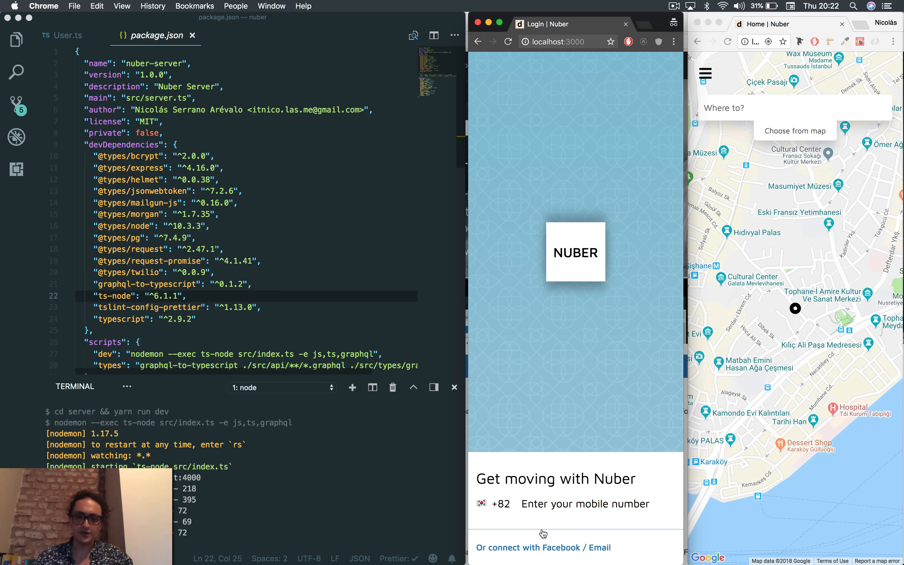
pyautogui.moveTo(523, 503)
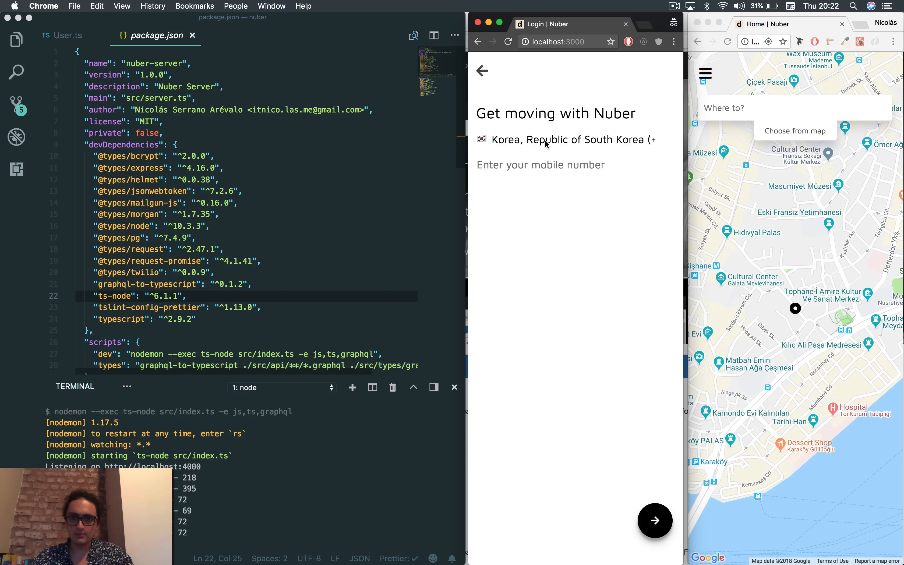
pyautogui.click(566, 140)
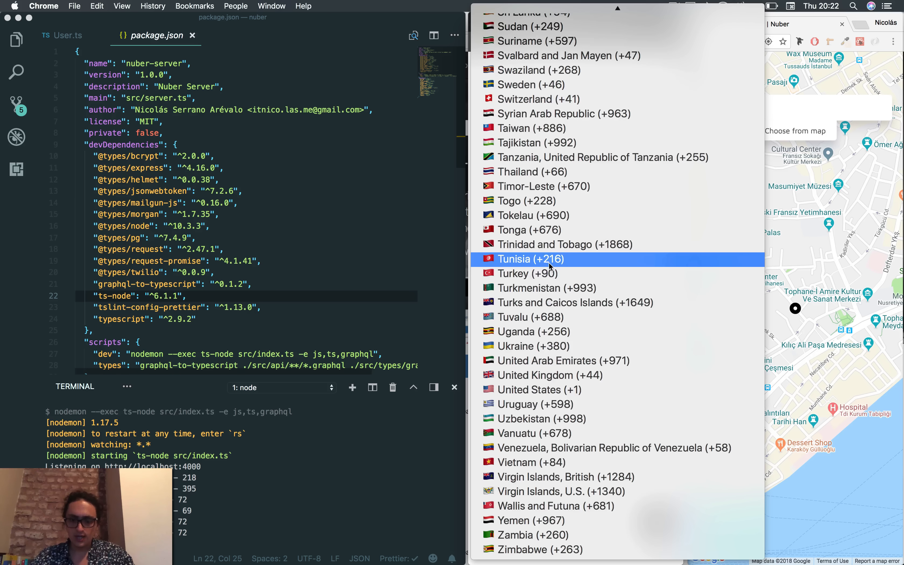
pyautogui.click(522, 273)
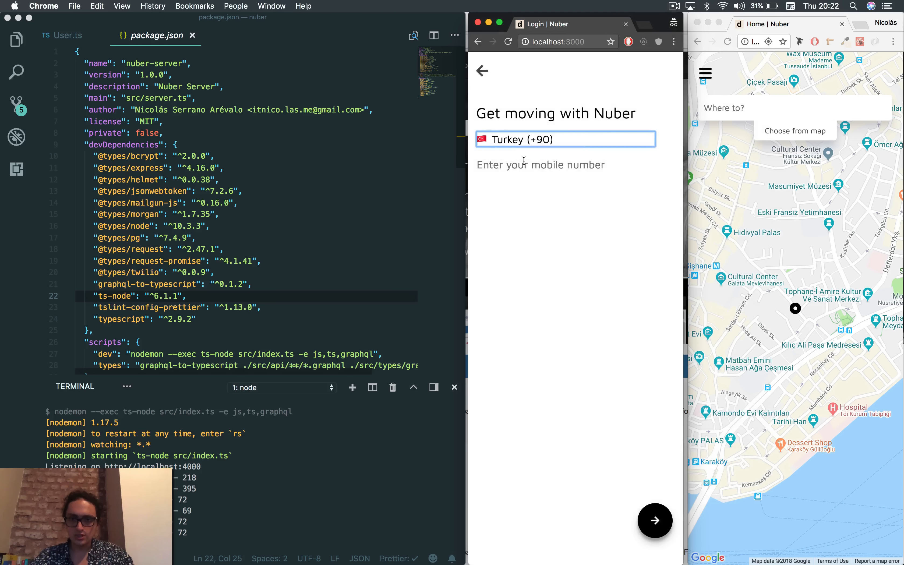
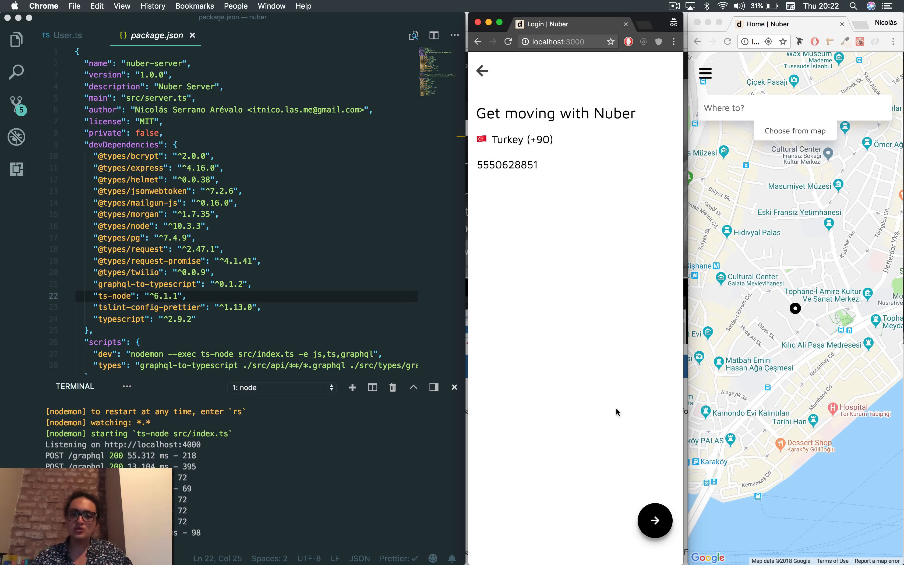
pyautogui.click(654, 520)
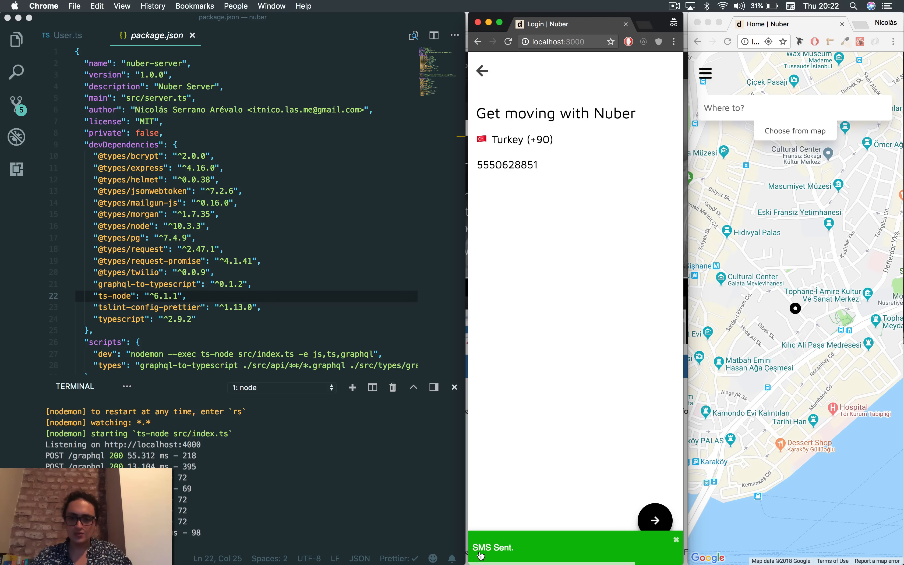
pyautogui.click(654, 519)
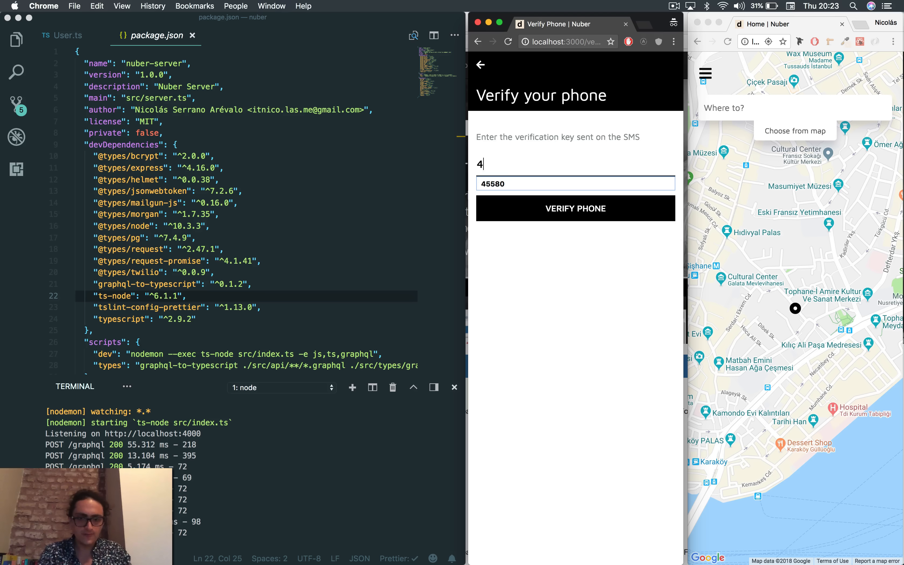
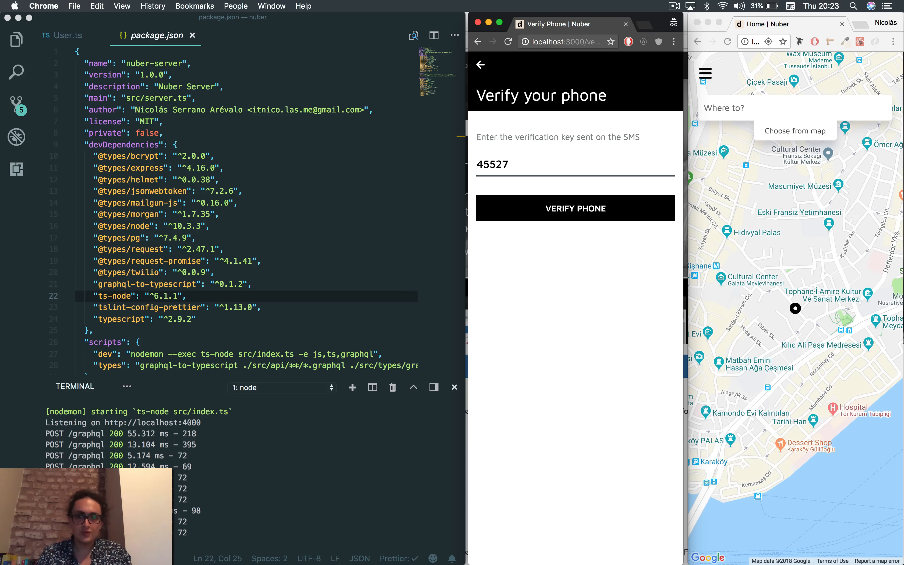
pyautogui.click(575, 208)
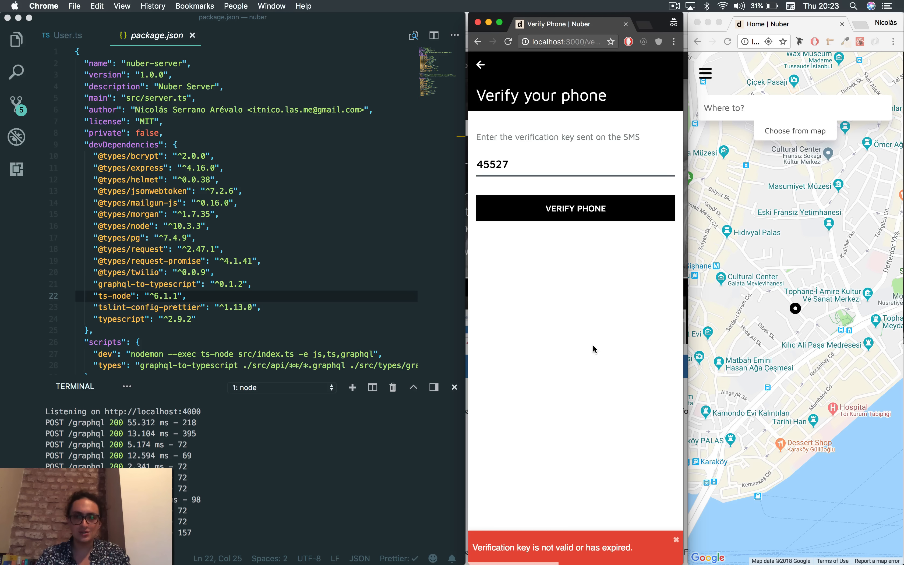
pyautogui.press('Backspace')
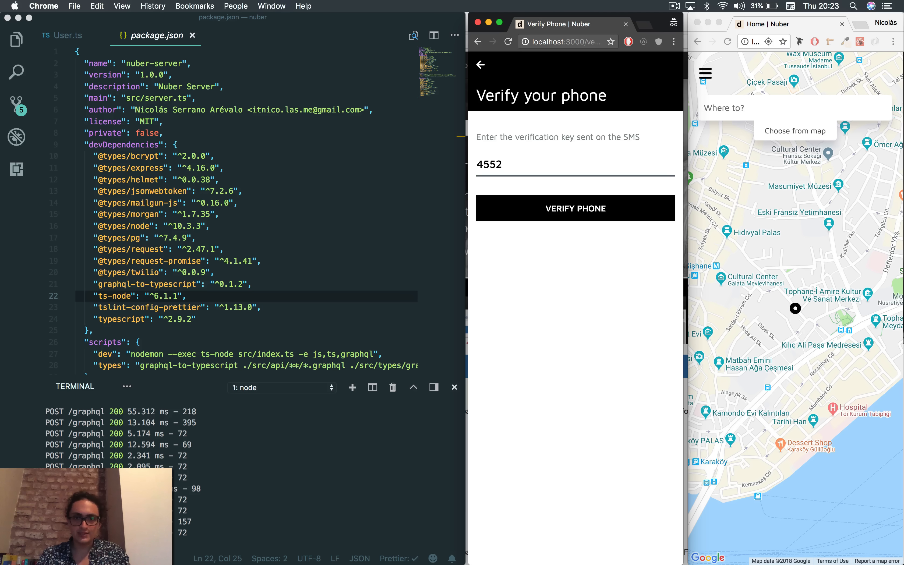
pyautogui.write('5')
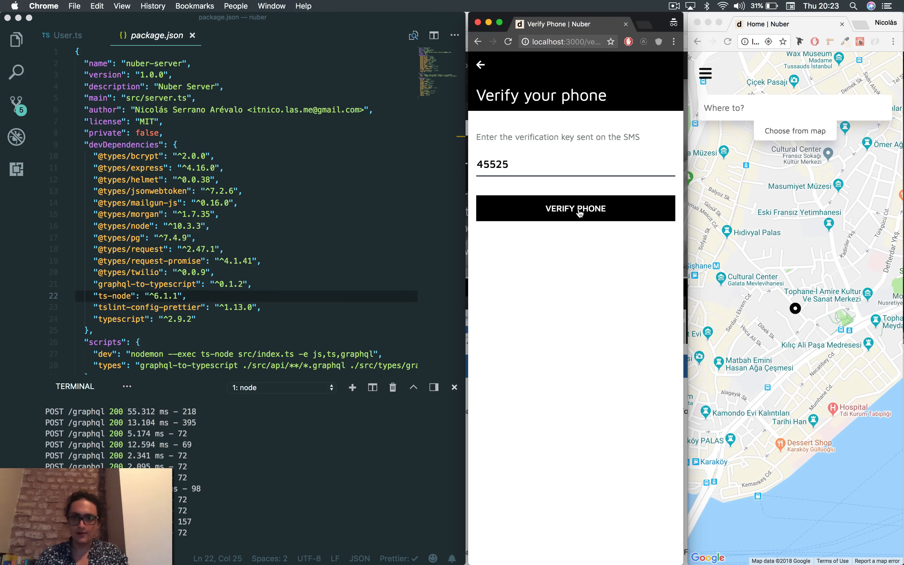
pyautogui.click(574, 209)
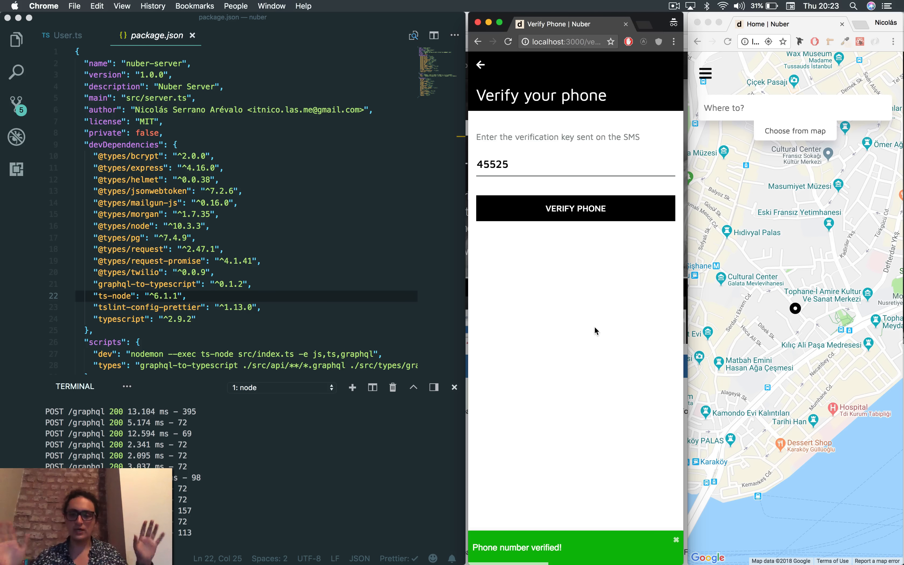
pyautogui.click(574, 208)
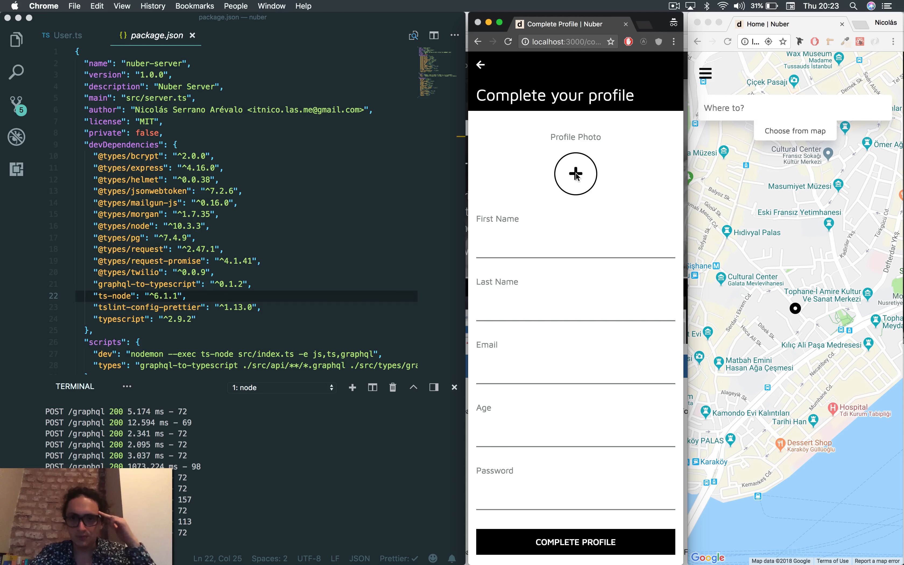
# Upload an image from the Desktop folder as the profile photo
pyautogui.click(575, 174)
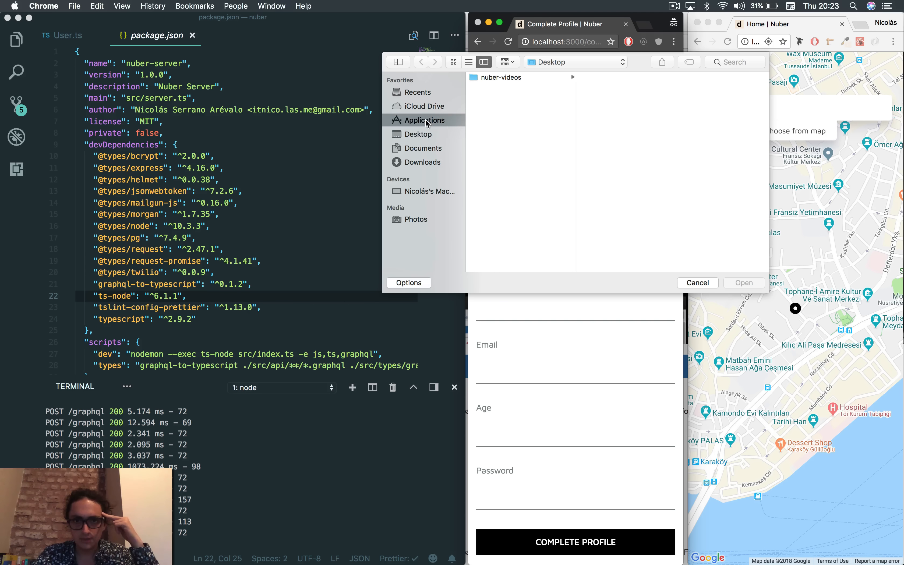
pyautogui.click(424, 162)
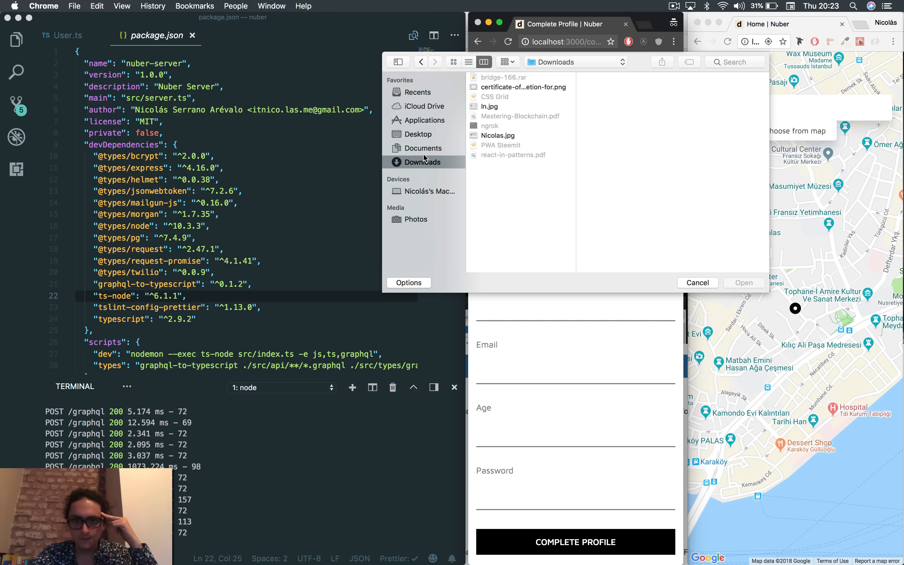
pyautogui.click(418, 134)
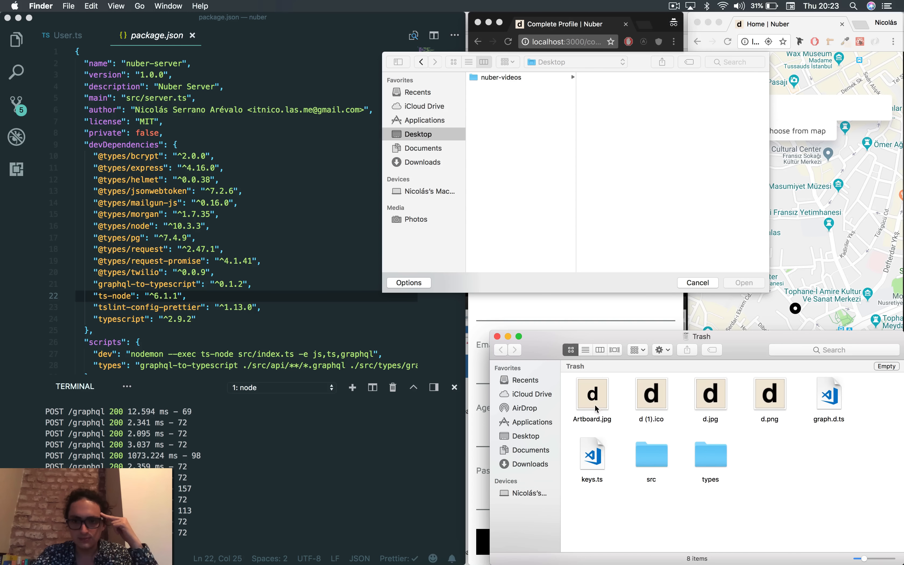
pyautogui.click(591, 394)
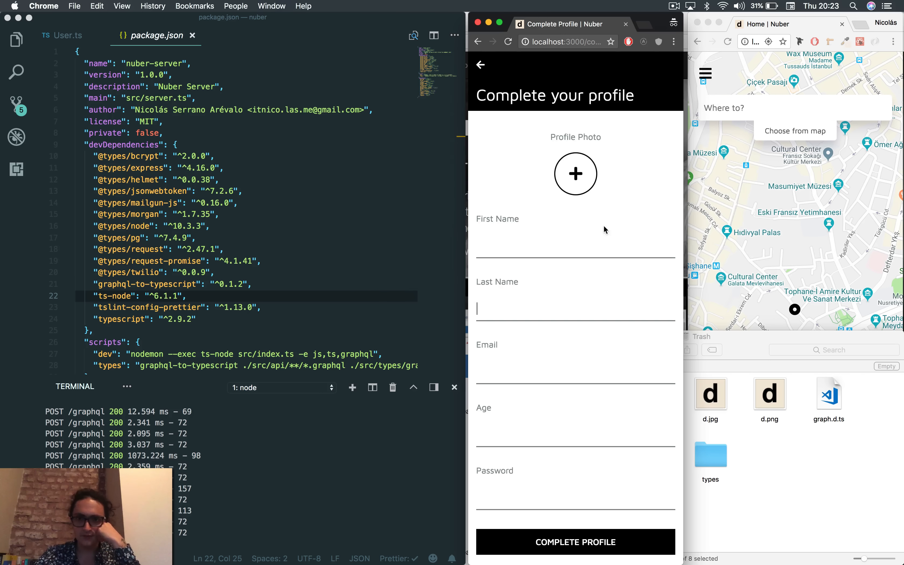
pyautogui.click(575, 173)
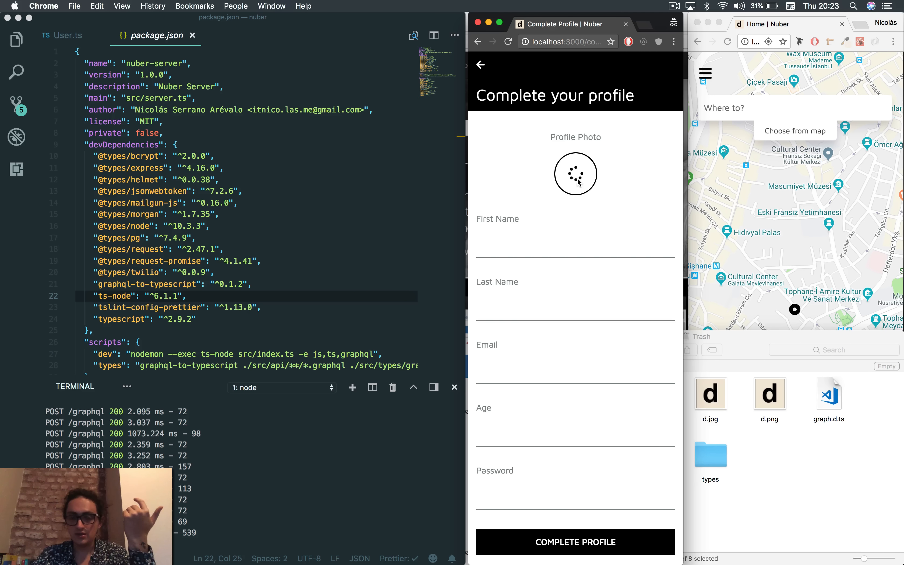
# Enter first name Nicolas and submit the completed profile
pyautogui.write('Nicolas')
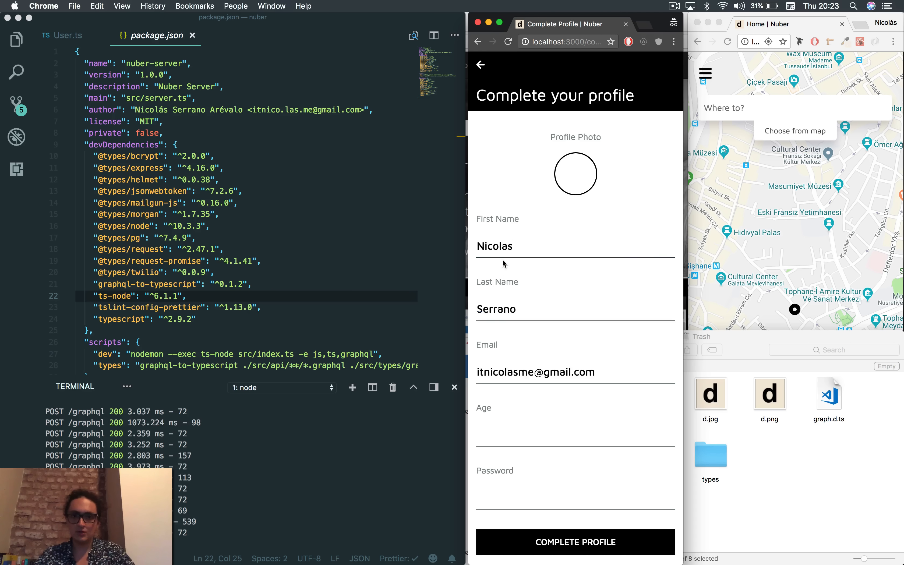
pyautogui.click(574, 435)
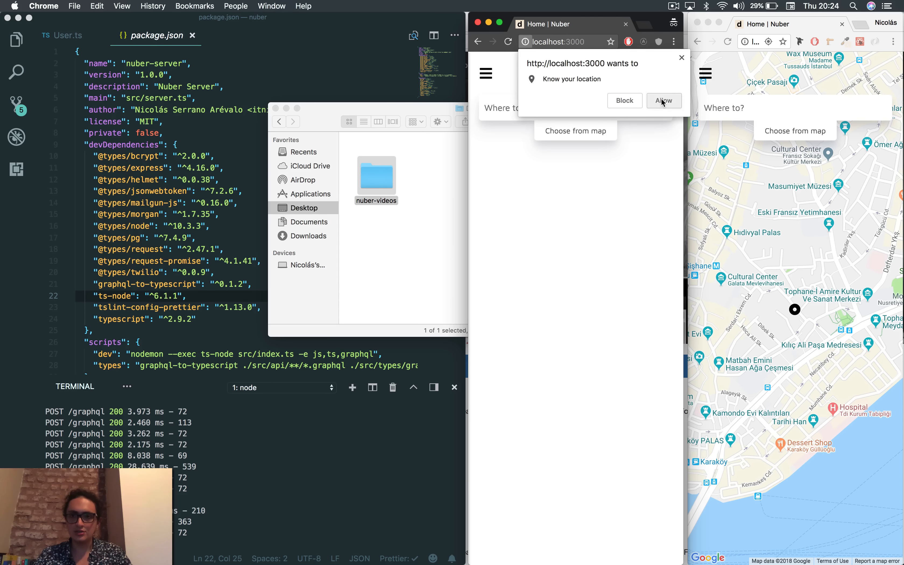
# Allow location access so the home map loads, then bring up page options to inspect it
pyautogui.click(663, 100)
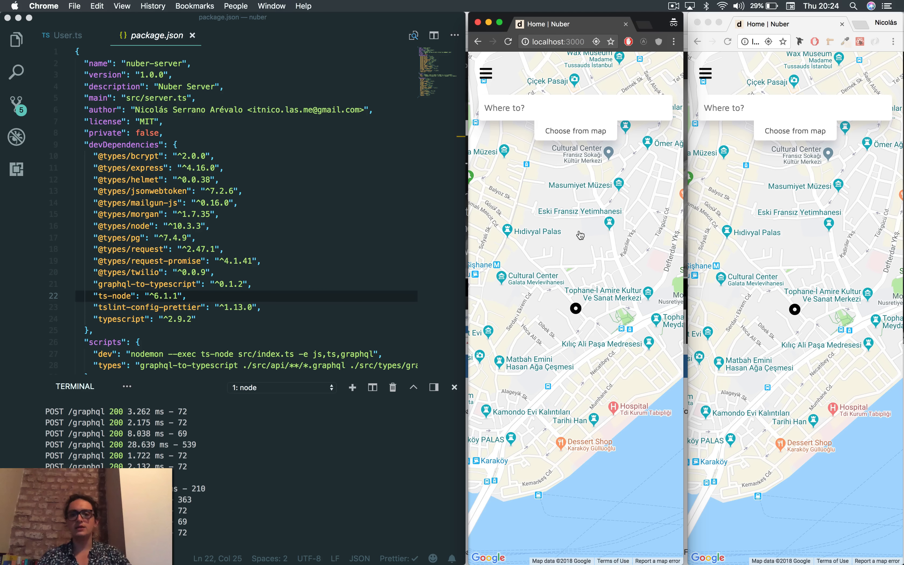
pyautogui.moveTo(720, 115)
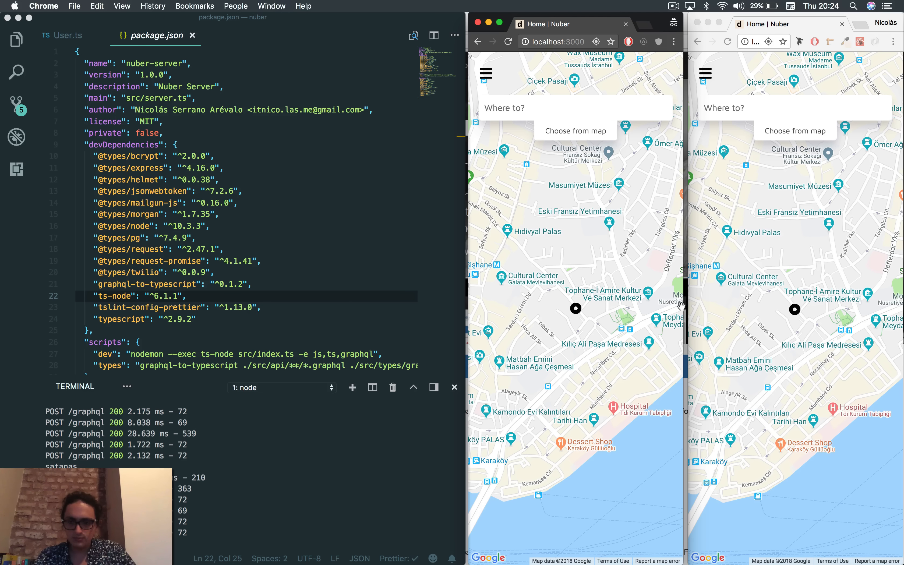
pyautogui.rightClick(511, 108)
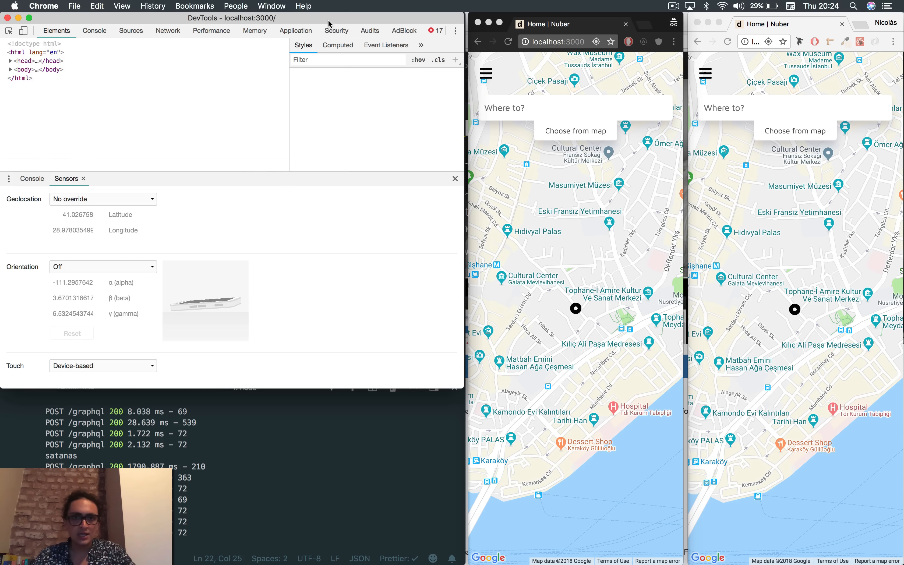
# In DevTools Sensors, set Geolocation to a custom location at latitude 41.026758, toggling the override once
pyautogui.click(94, 31)
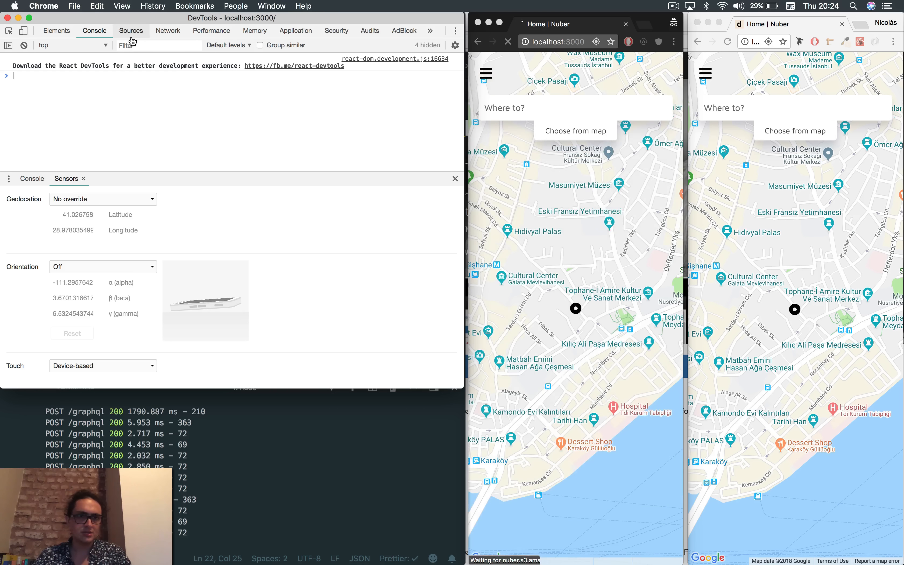
pyautogui.click(295, 31)
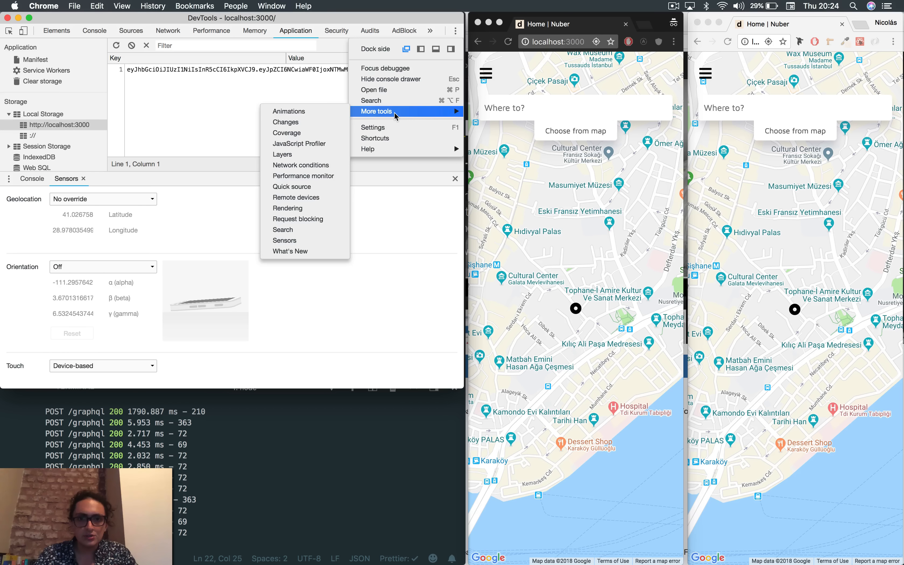
pyautogui.click(103, 199)
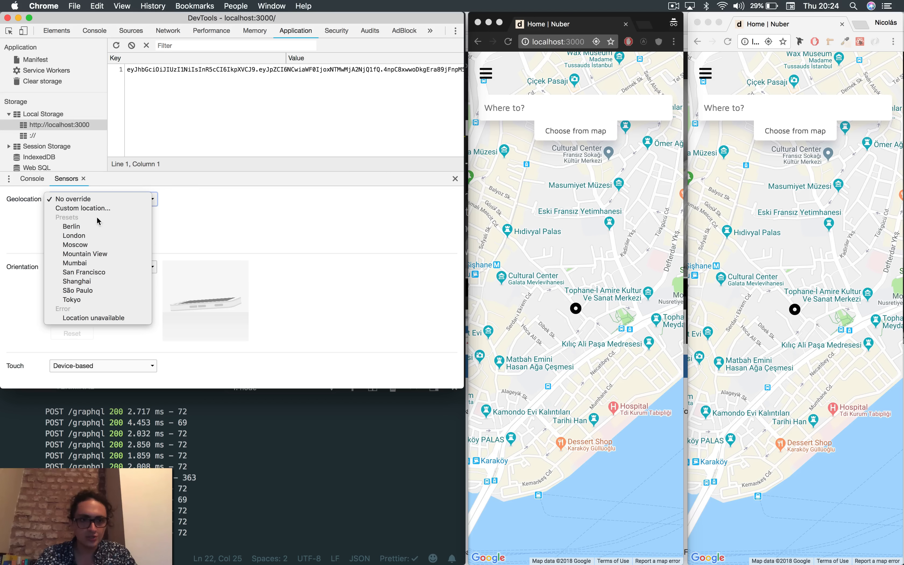
pyautogui.click(83, 208)
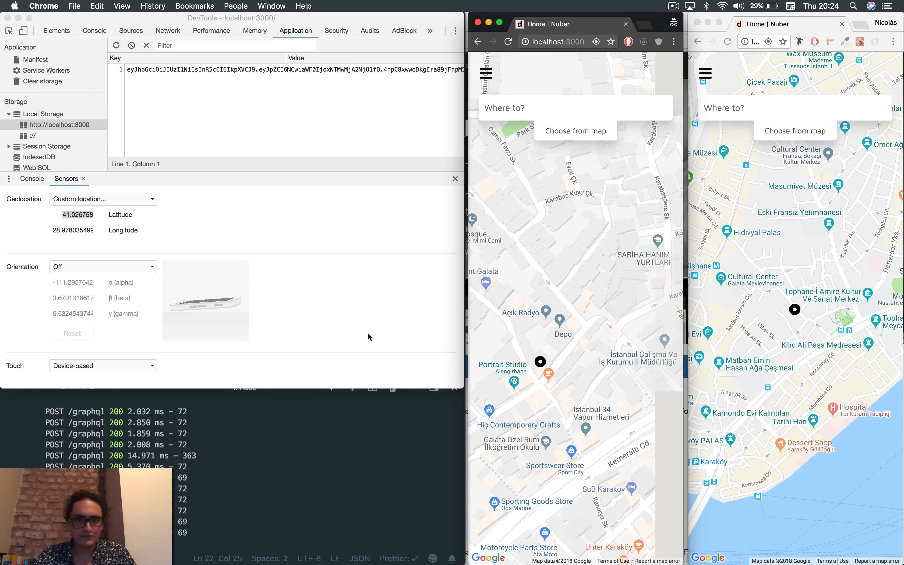
pyautogui.click(103, 199)
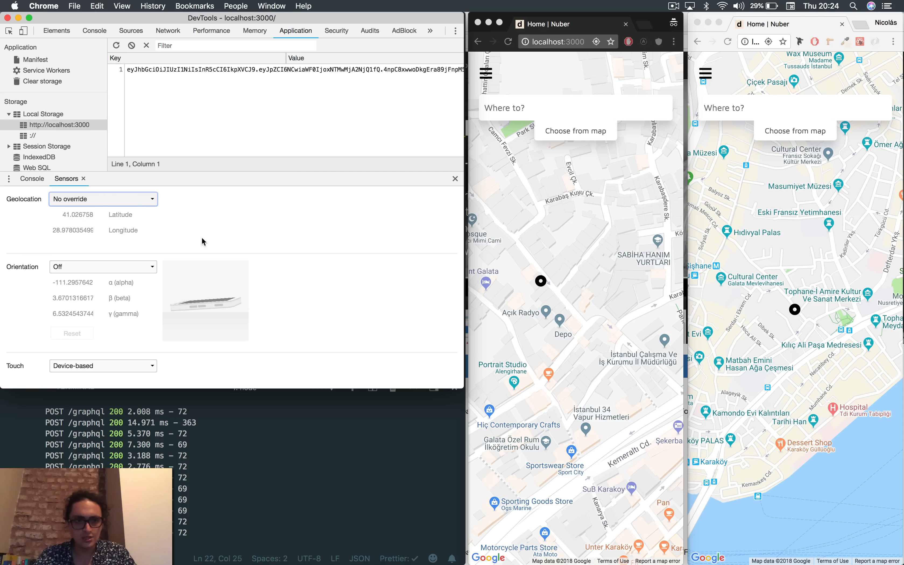
pyautogui.click(103, 200)
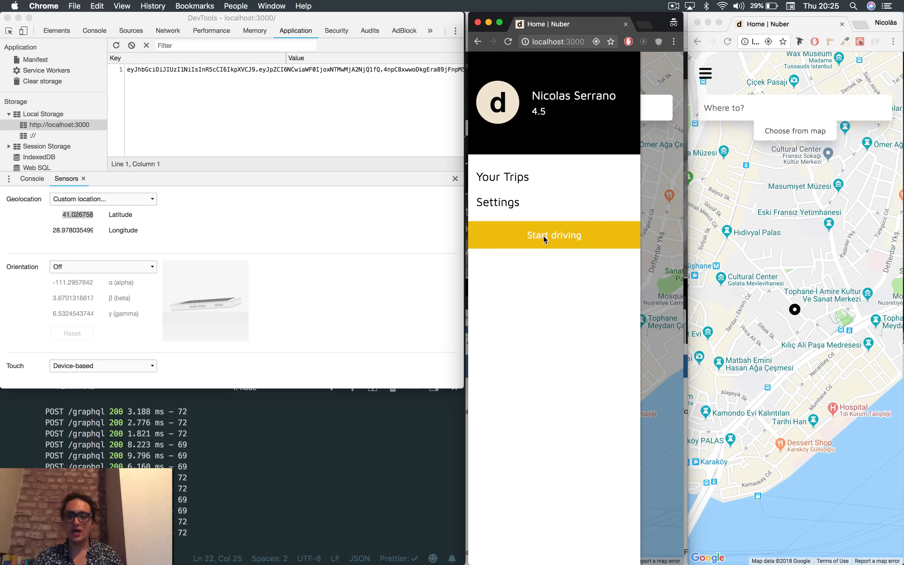
# Start driving with the first account and edit the Sensors latitude to 41.025758
pyautogui.click(554, 235)
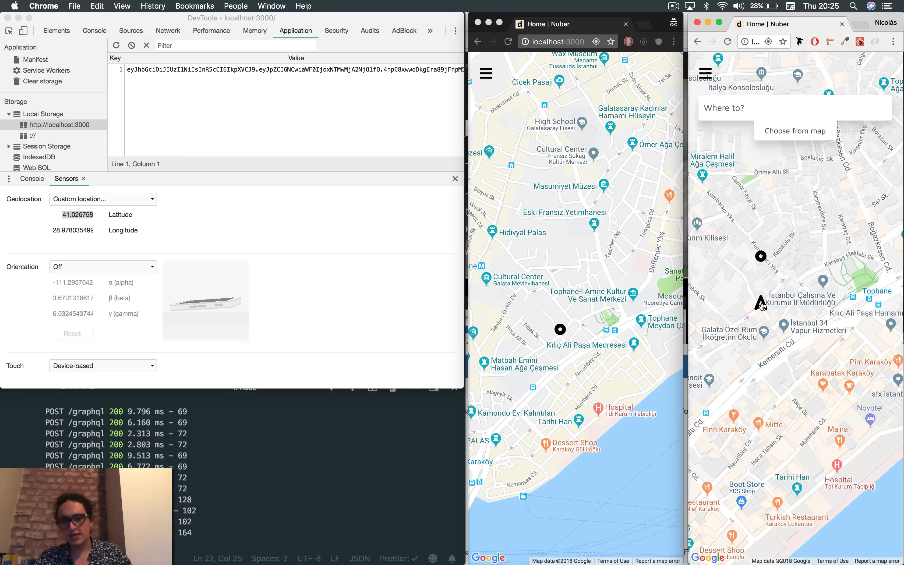
pyautogui.moveTo(455, 257)
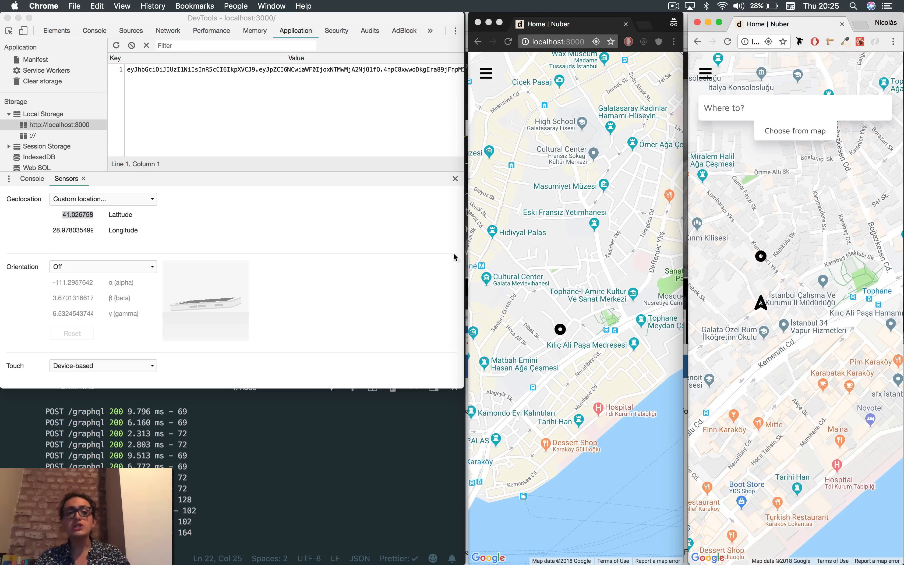
pyautogui.click(75, 215)
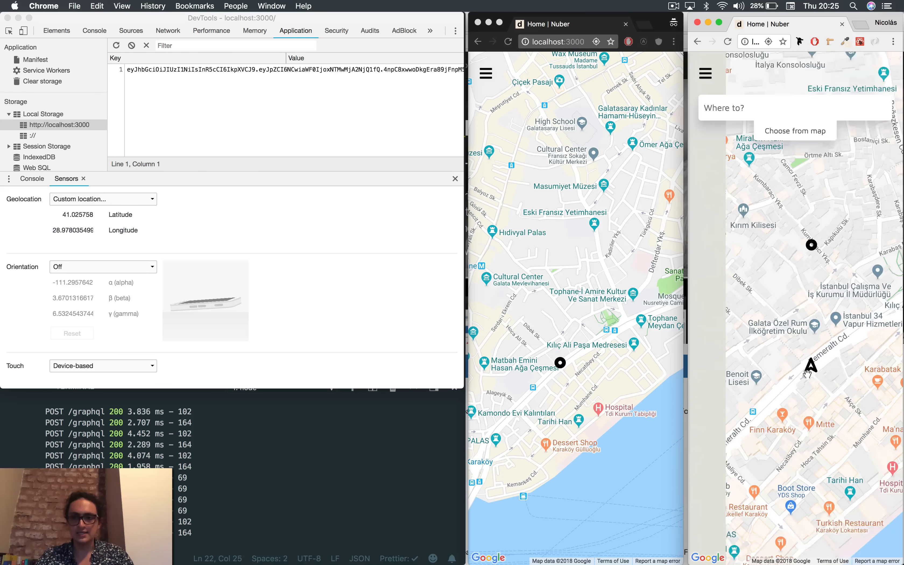
pyautogui.click(75, 215)
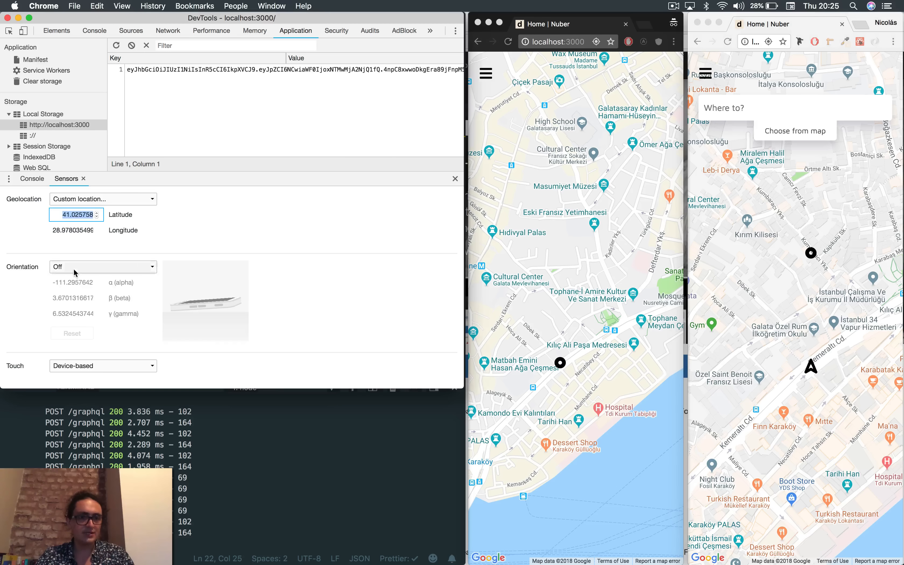
# Choose Custom orientation in the Sensors Orientation dropdown
pyautogui.click(103, 266)
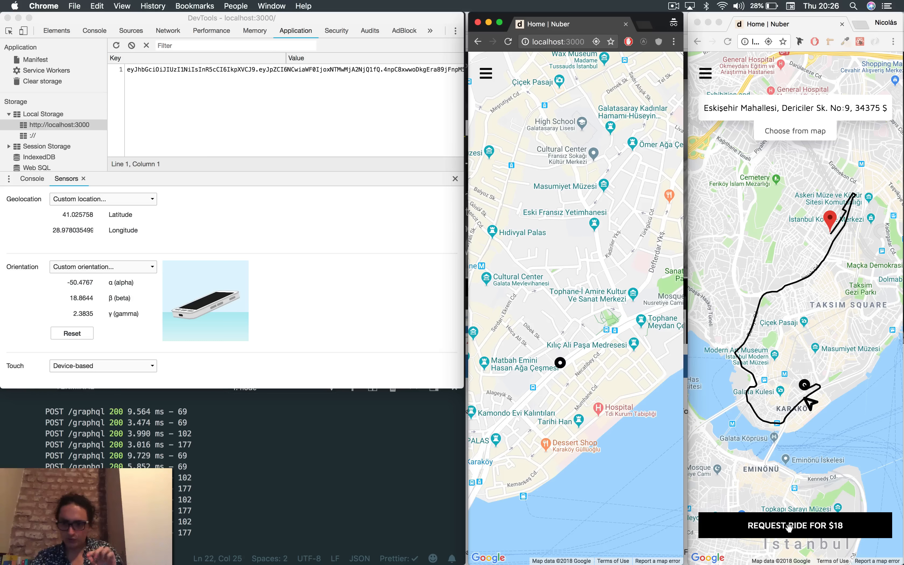
pyautogui.click(795, 525)
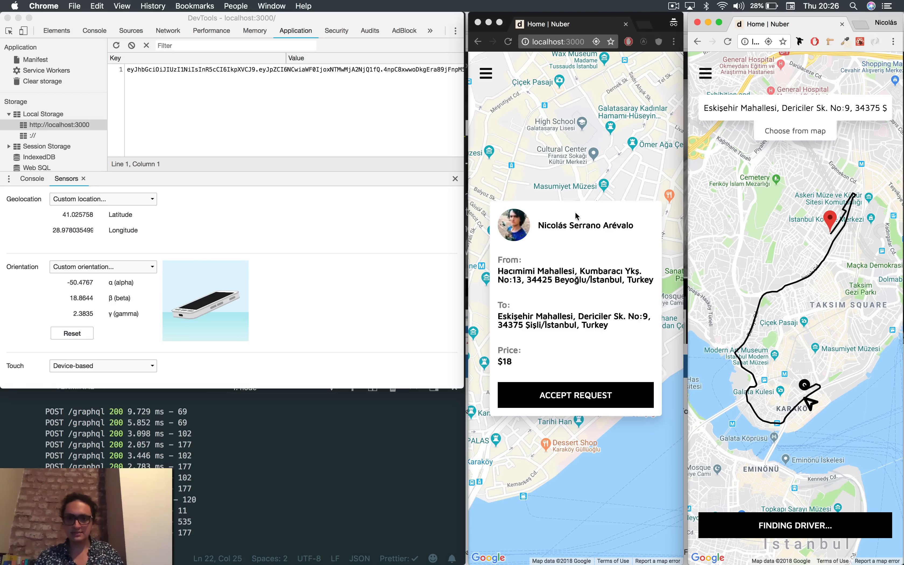
# Glance at the rider's account menu, then accept the $18 ride request in the driver window
pyautogui.click(704, 74)
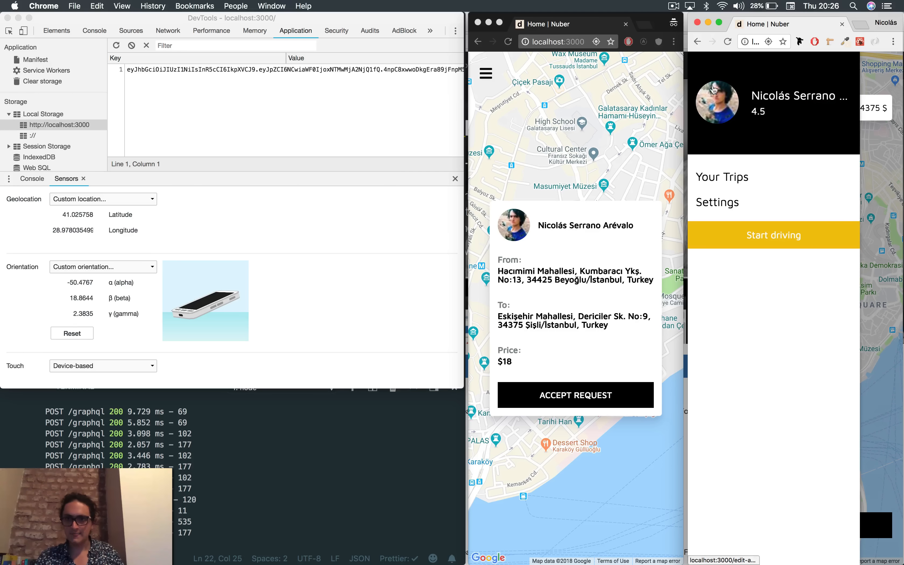
pyautogui.click(773, 235)
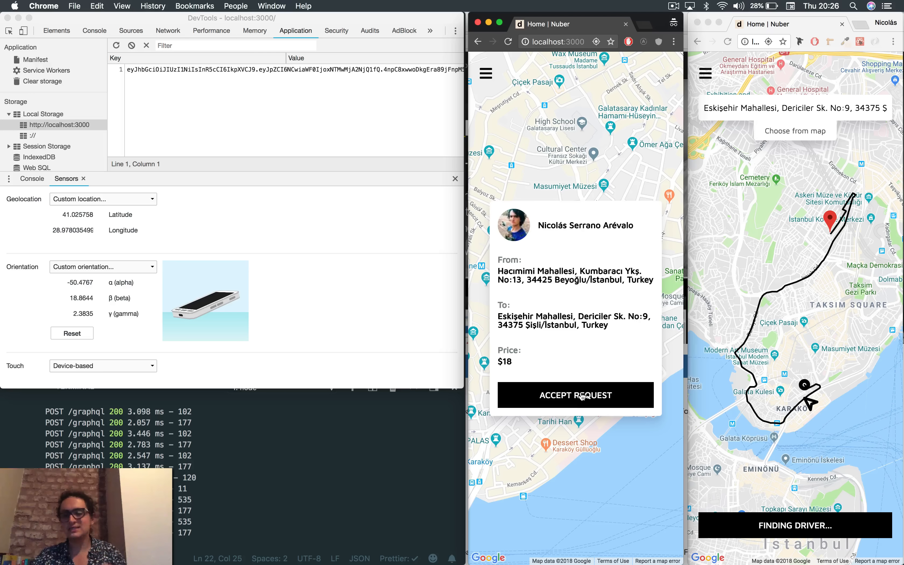
pyautogui.click(575, 395)
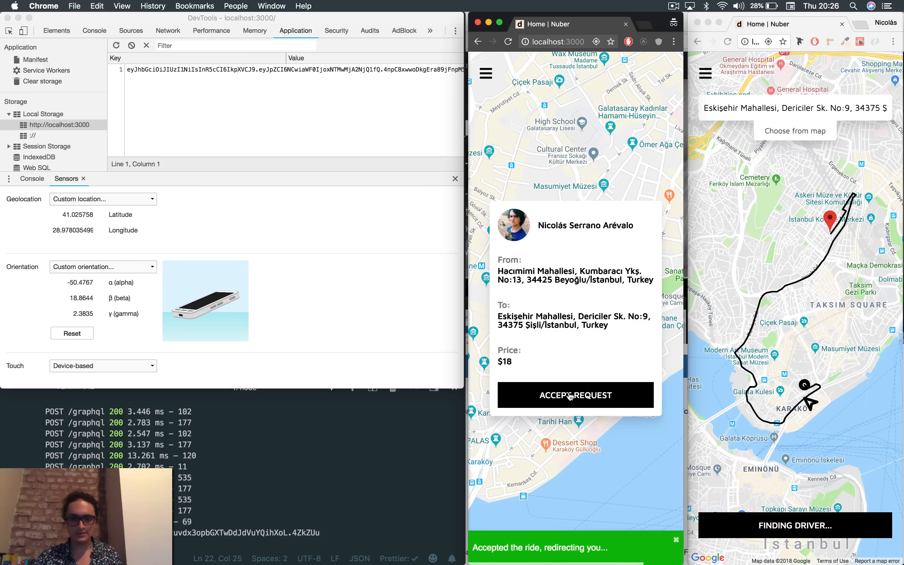
pyautogui.click(575, 395)
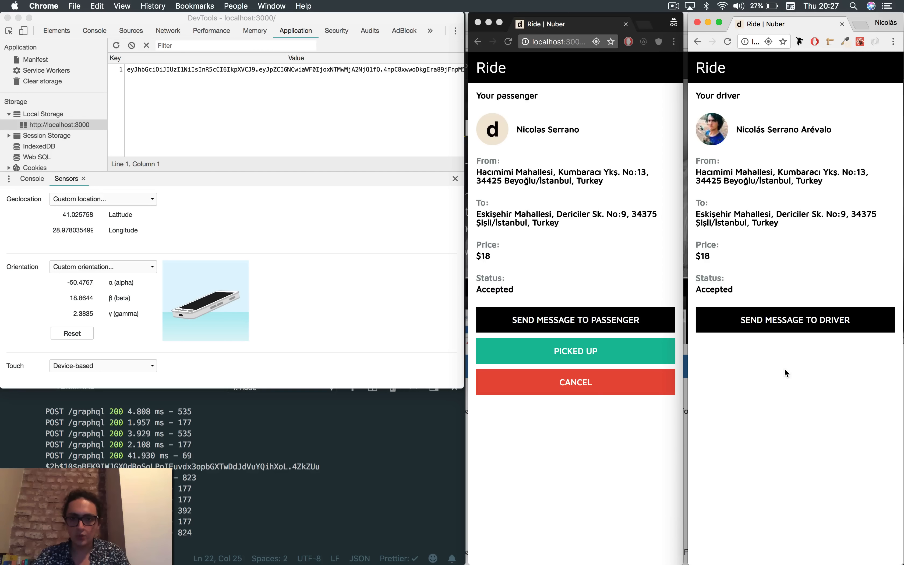
pyautogui.moveTo(763, 365)
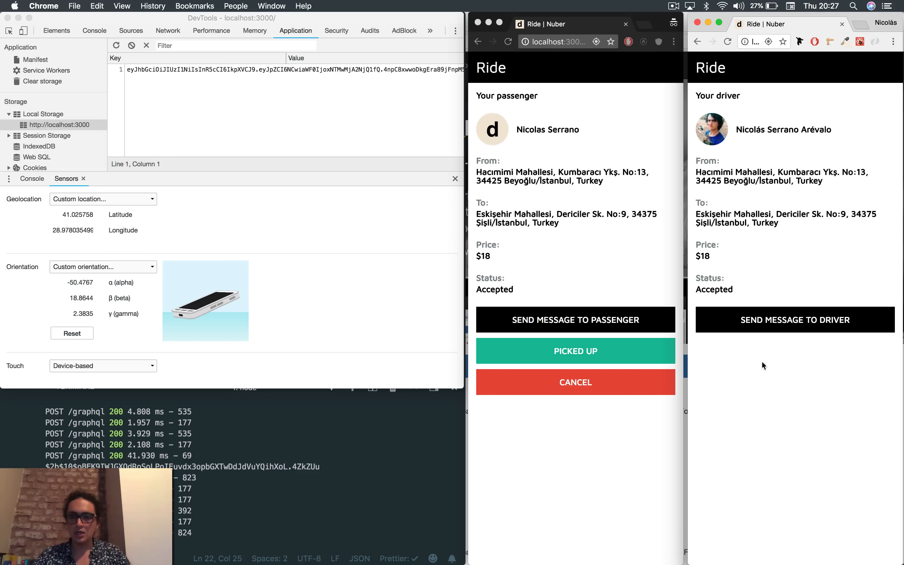
# From the driver's Accepted ride page, start a chat with the passenger
pyautogui.doubleClick(714, 288)
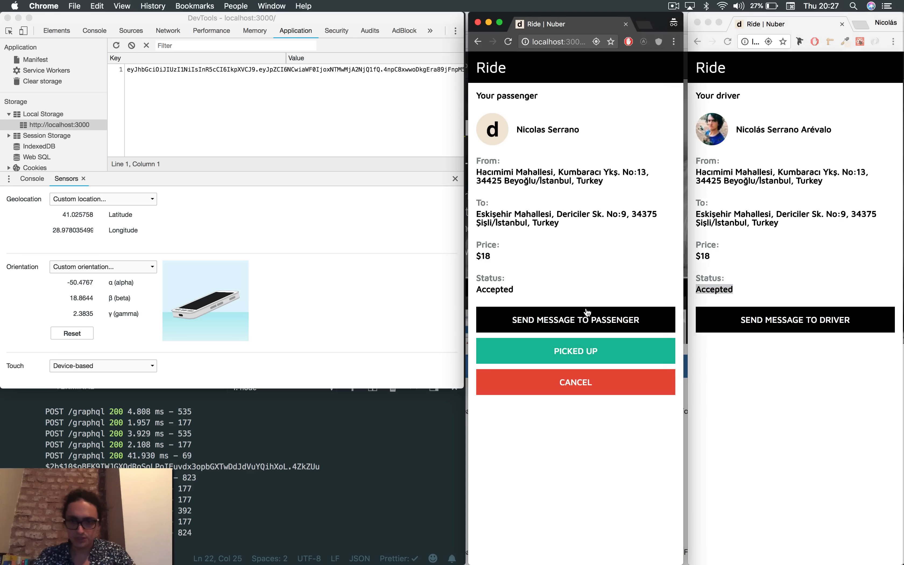
pyautogui.click(575, 320)
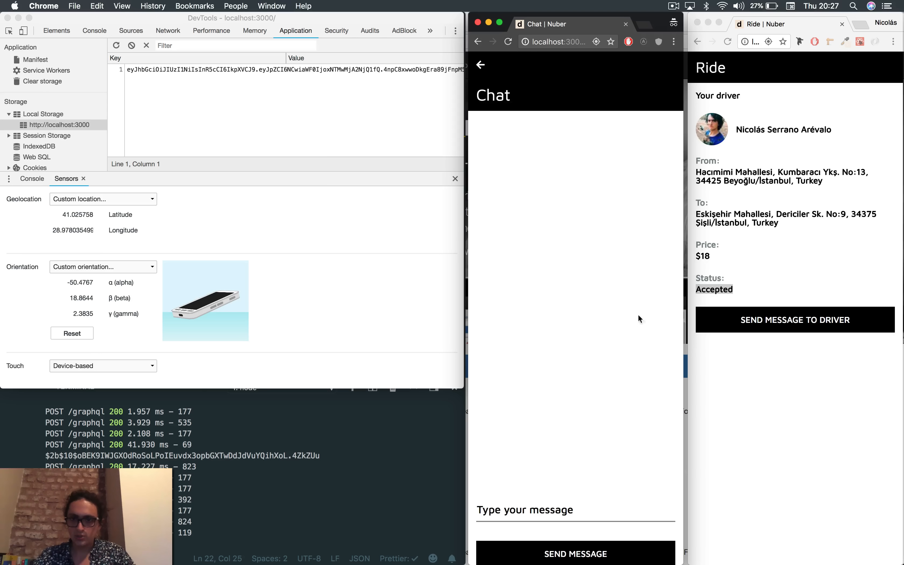
# Send the driver's messages 'Hello! Im here 4 you' and 'Hello' to the passenger
pyautogui.click(794, 320)
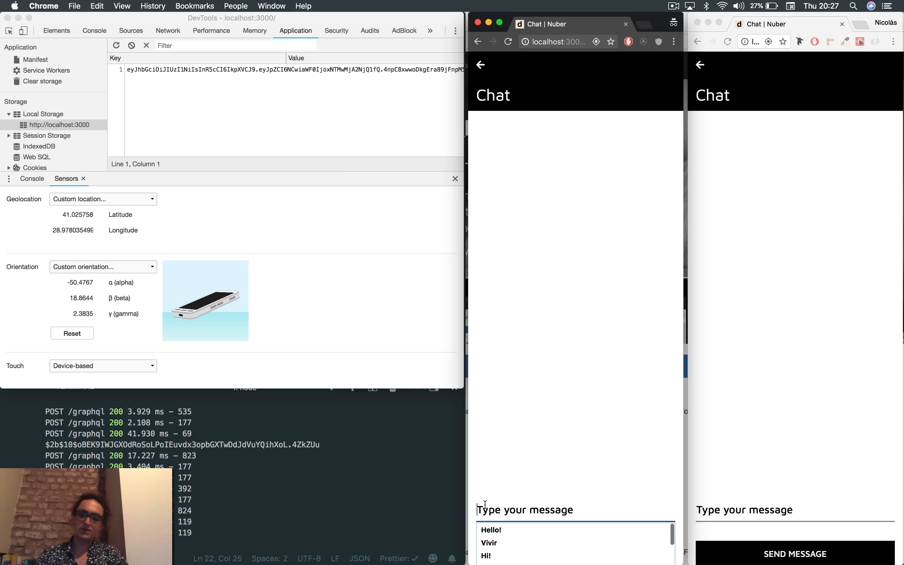
pyautogui.write('Hello! Im')
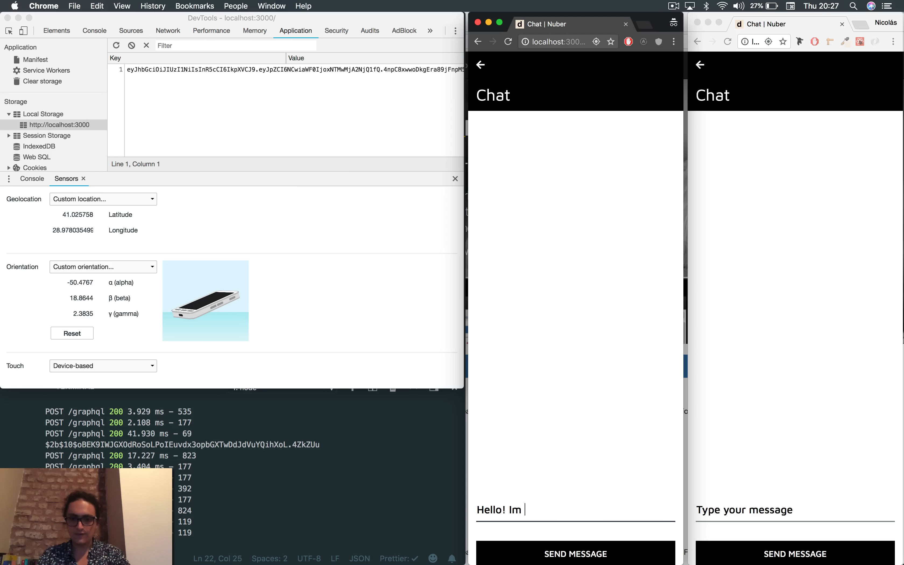
pyautogui.write('here 4 you')
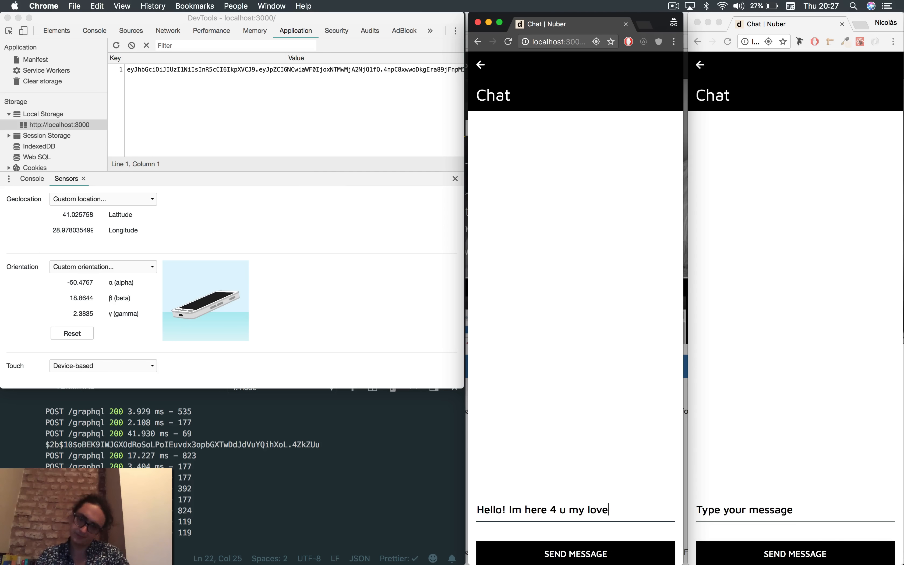
pyautogui.click(574, 553)
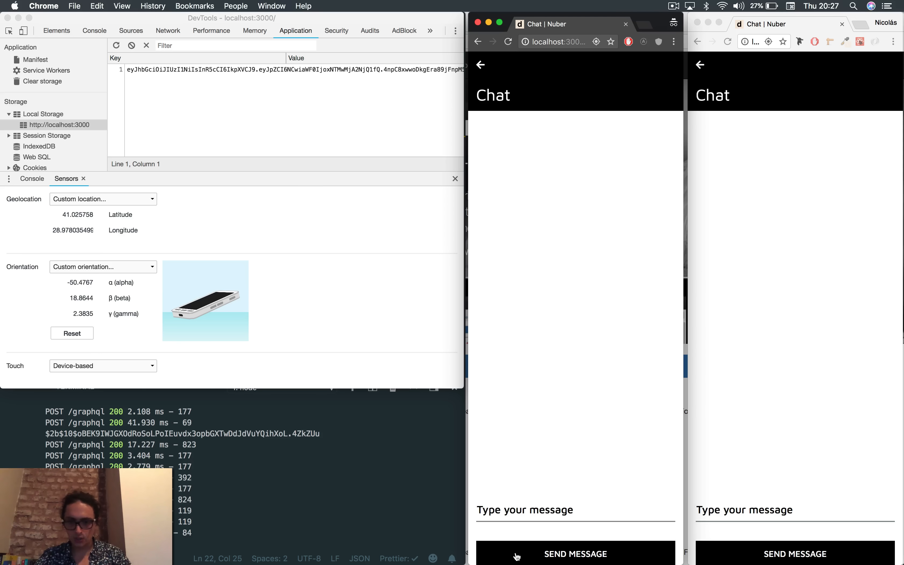
pyautogui.moveTo(575, 420)
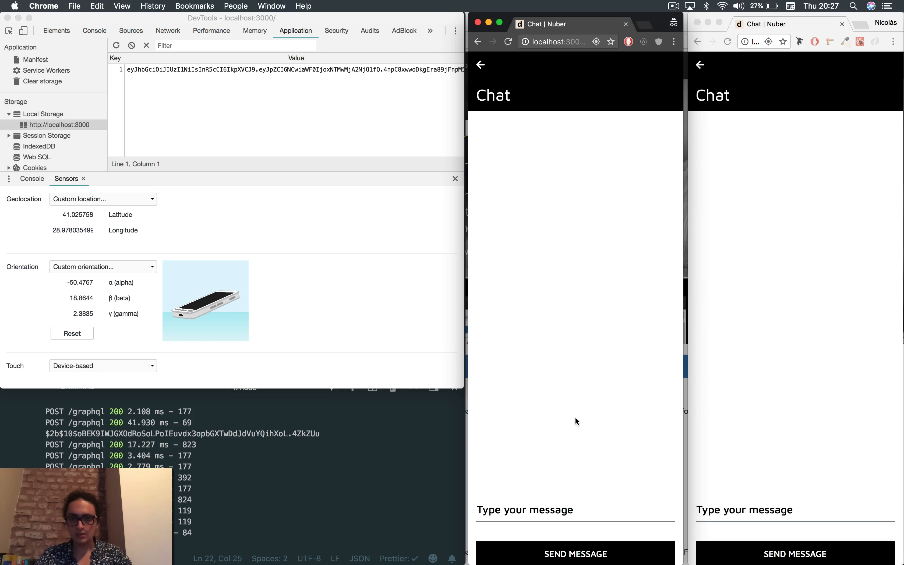
pyautogui.moveTo(592, 505)
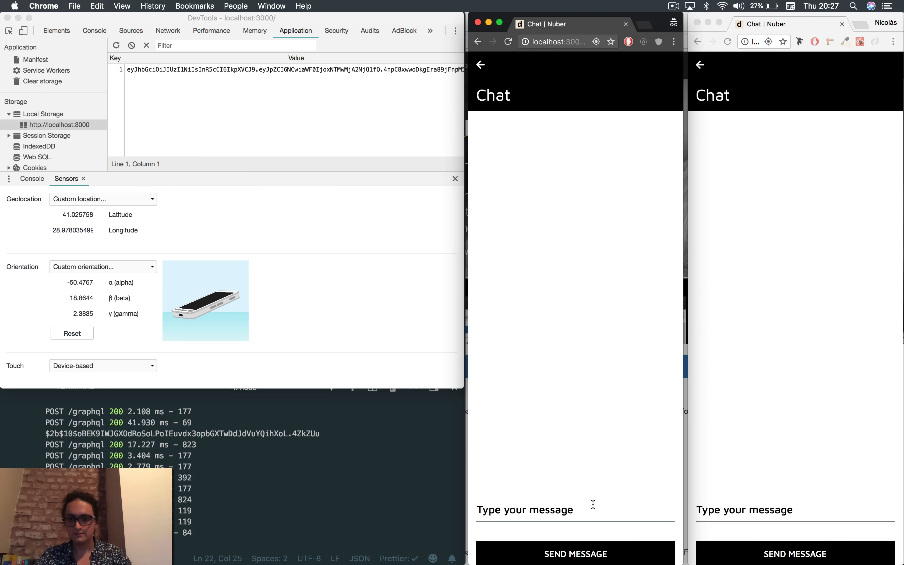
pyautogui.click(574, 553)
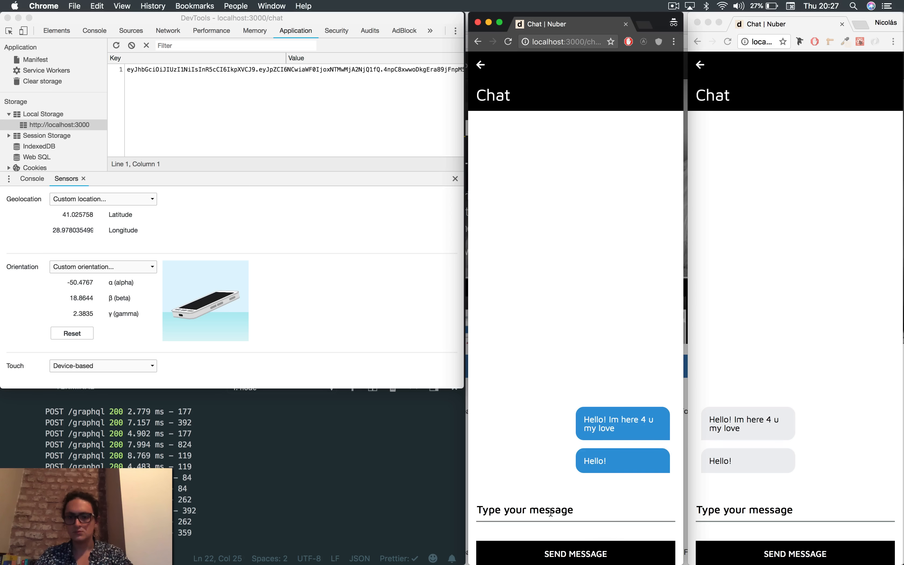
pyautogui.write('Hello')
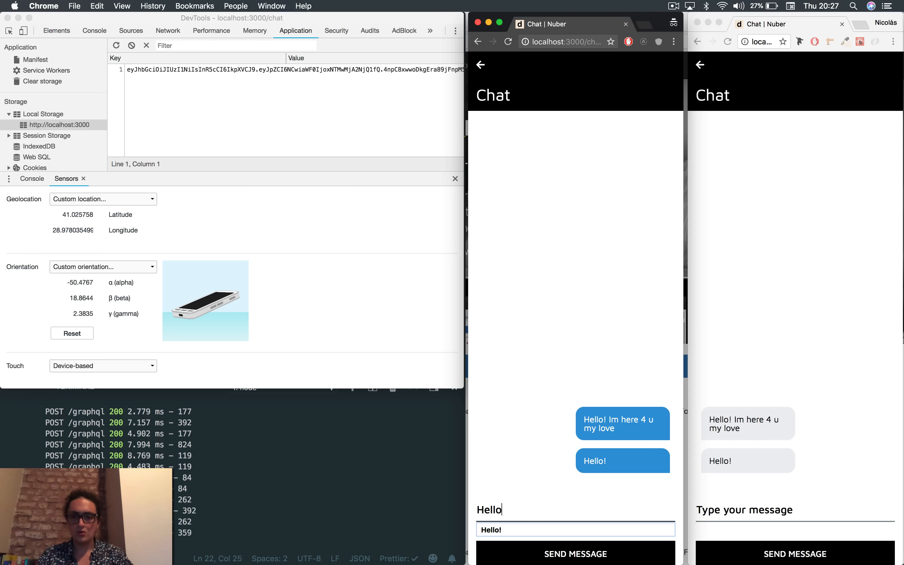
pyautogui.click(574, 552)
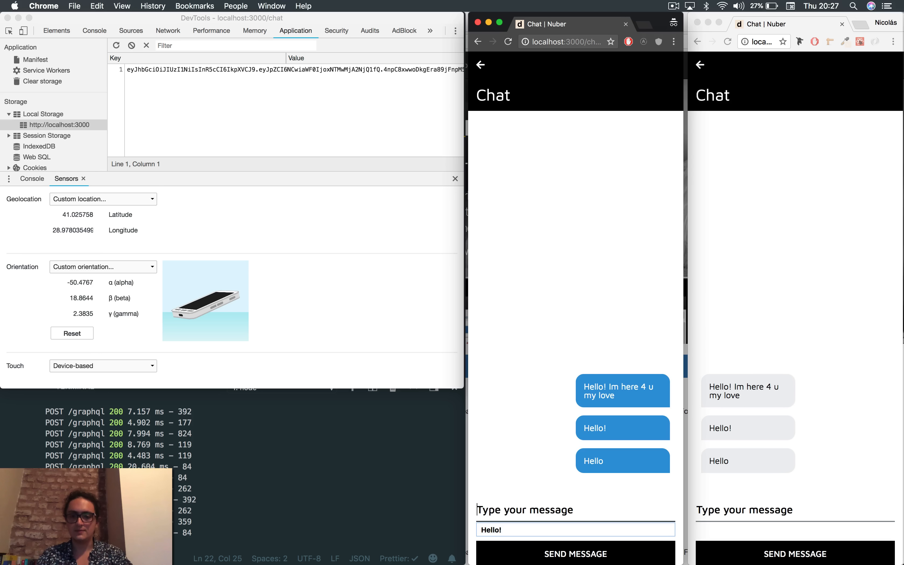
# Send 'Hello! Im here' as the driver, then reply 'Love you brb' as the passenger
pyautogui.click(574, 553)
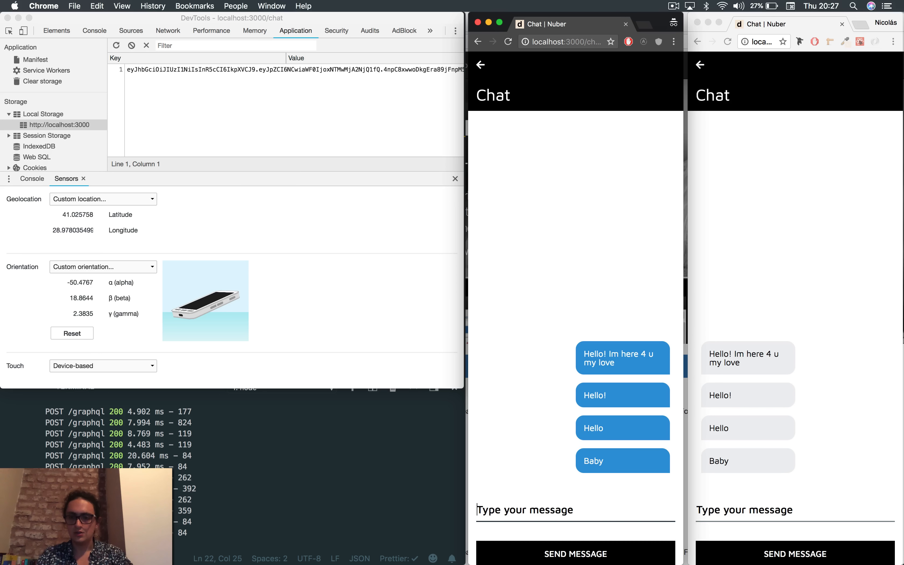
pyautogui.write('Hello!')
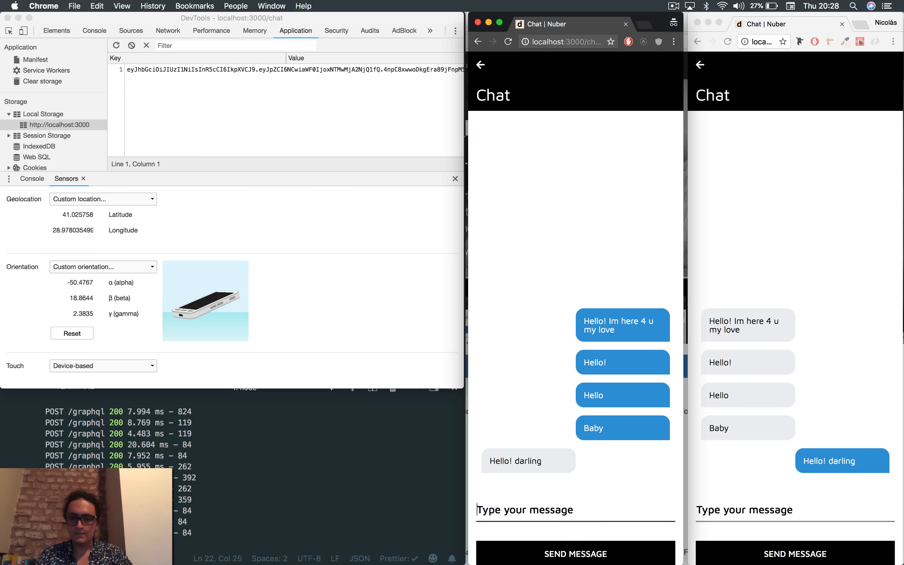
pyautogui.write('Im here')
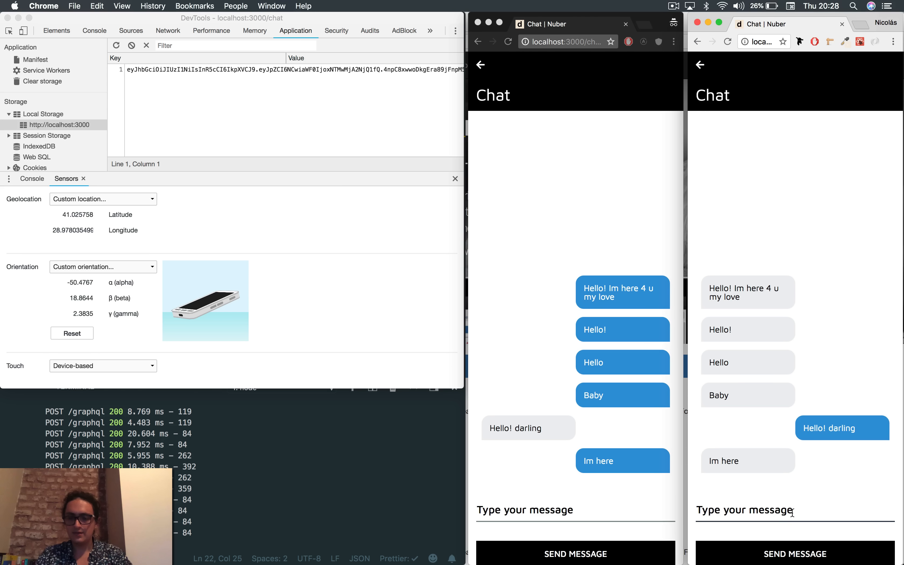
pyautogui.click(794, 553)
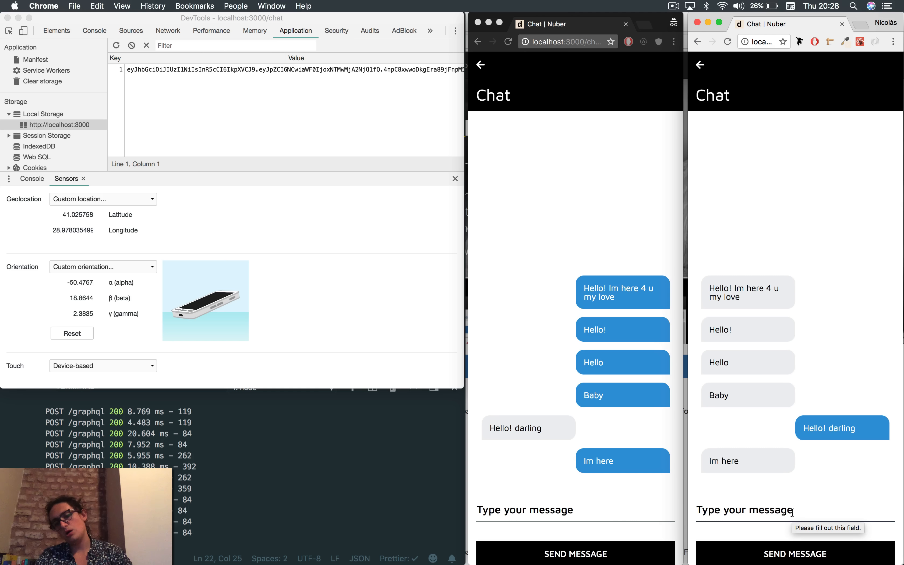
pyautogui.write('Love you')
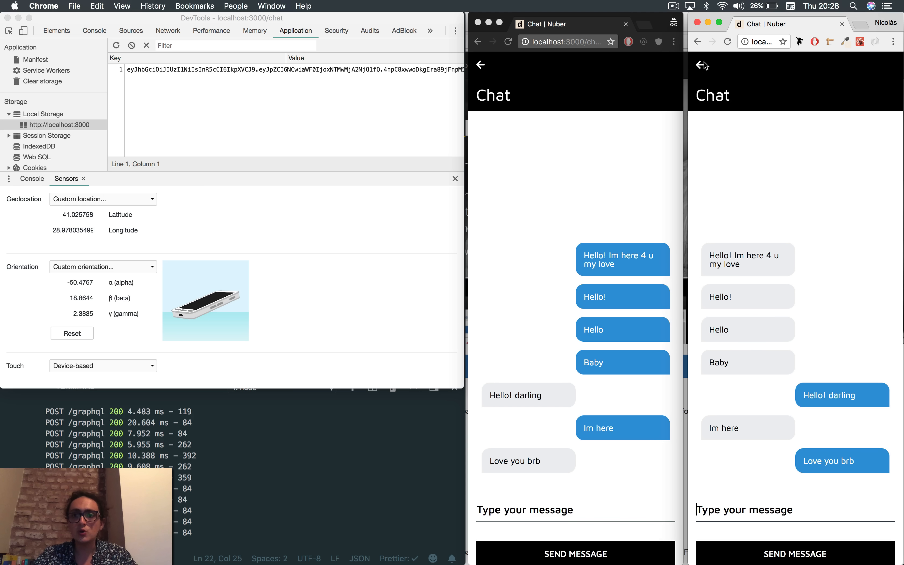
# Return from the chat to the ride and mark the passenger as picked up, status On Route
pyautogui.click(702, 64)
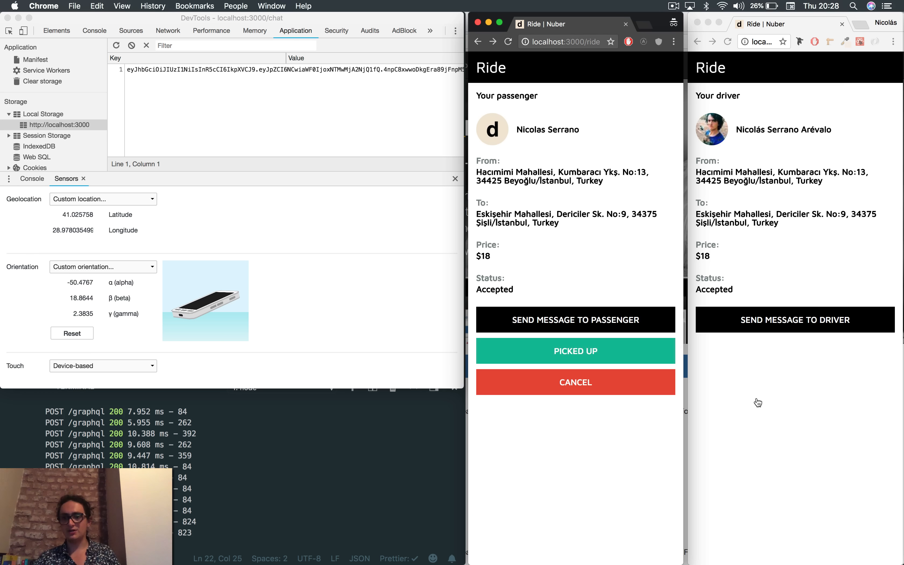
pyautogui.moveTo(747, 215)
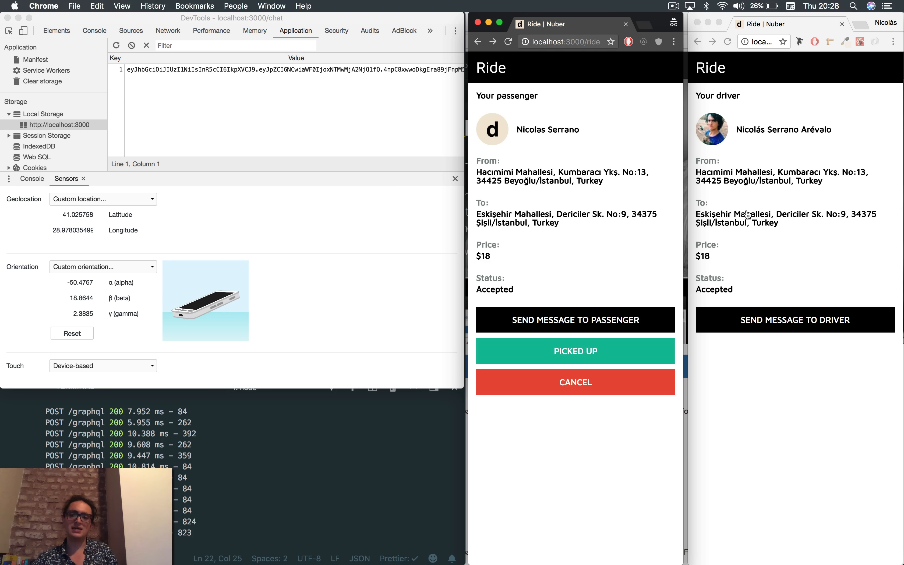
pyautogui.click(574, 350)
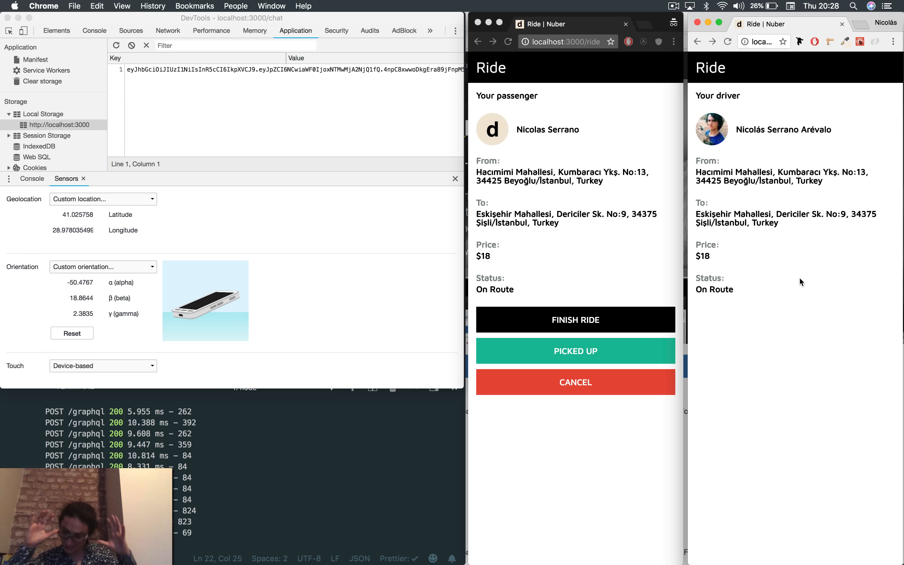
pyautogui.moveTo(823, 290)
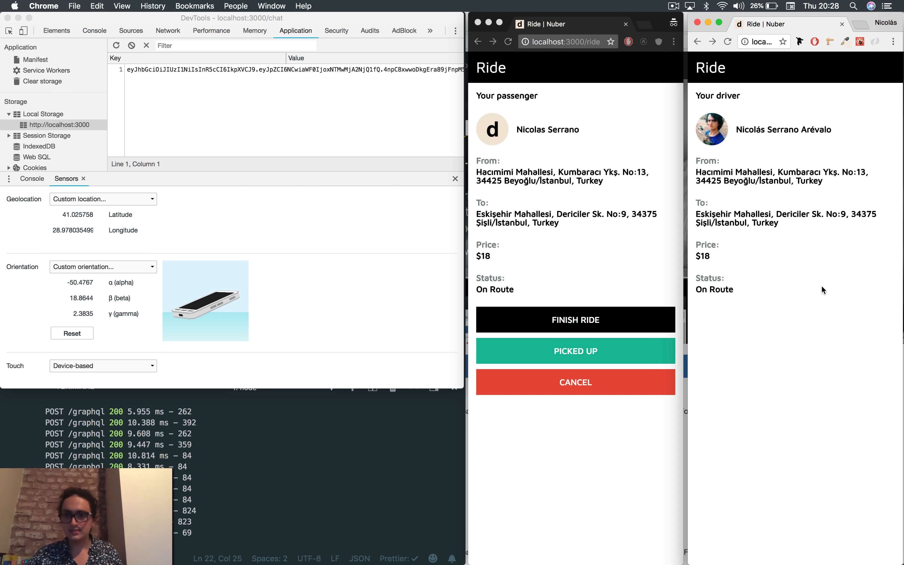
pyautogui.moveTo(784, 360)
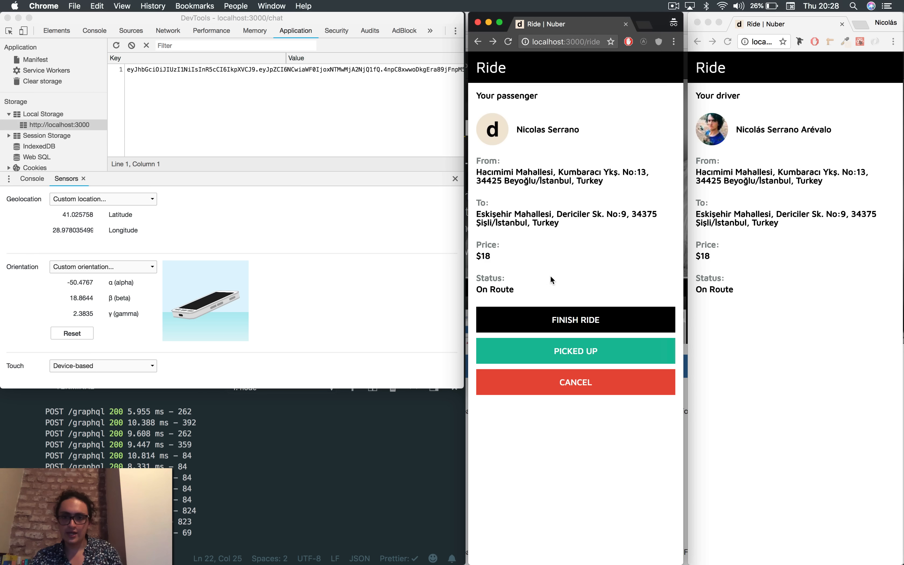
# Finish the ride, then leave the passenger's account page and show the Your Trips list
pyautogui.click(574, 320)
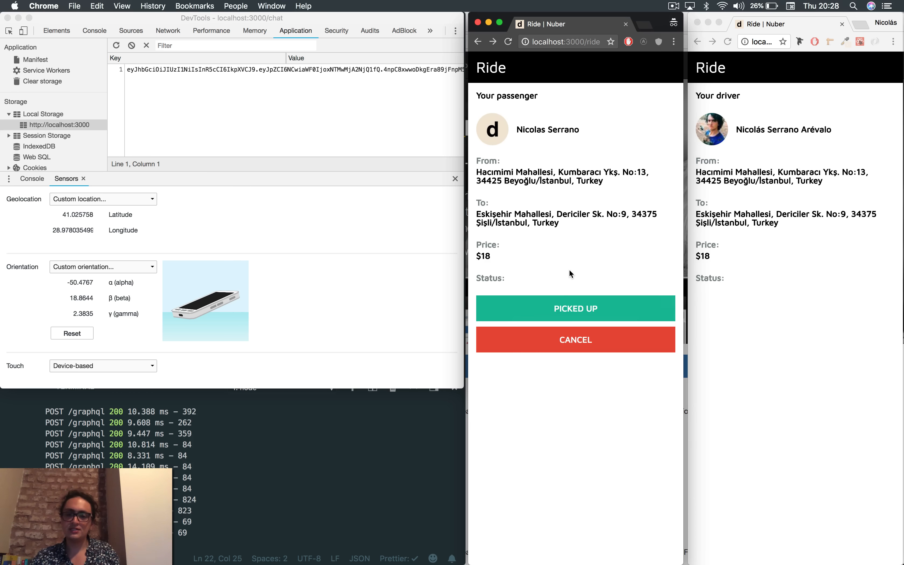
pyautogui.moveTo(574, 329)
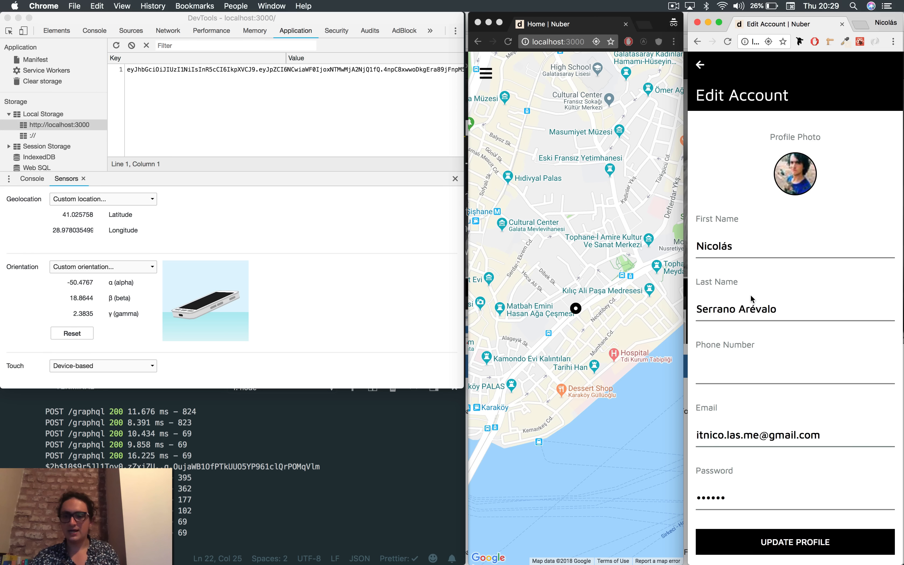
pyautogui.click(700, 65)
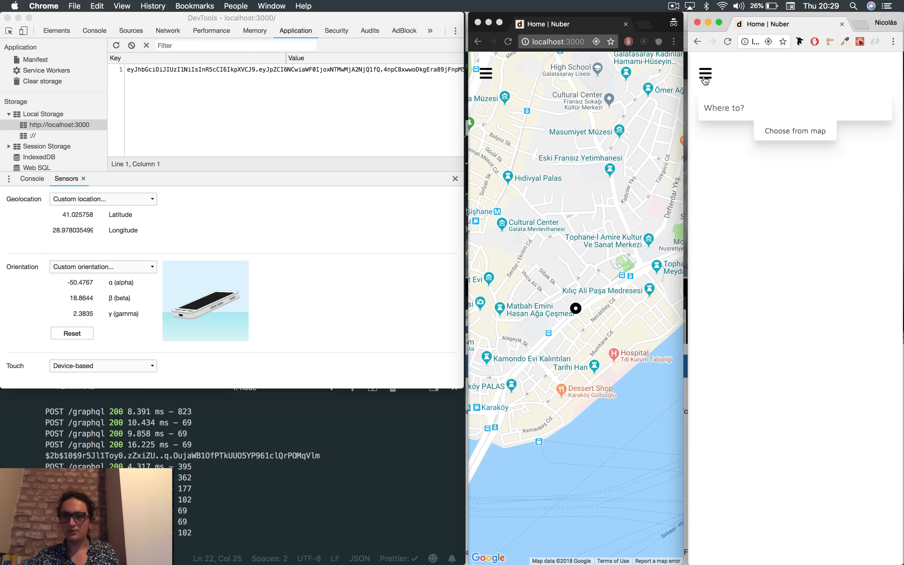
pyautogui.click(705, 74)
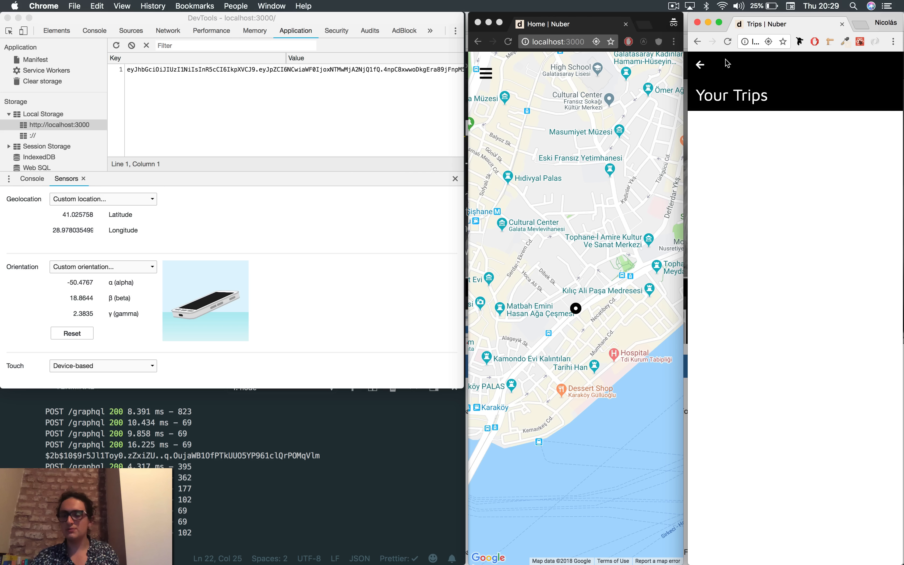